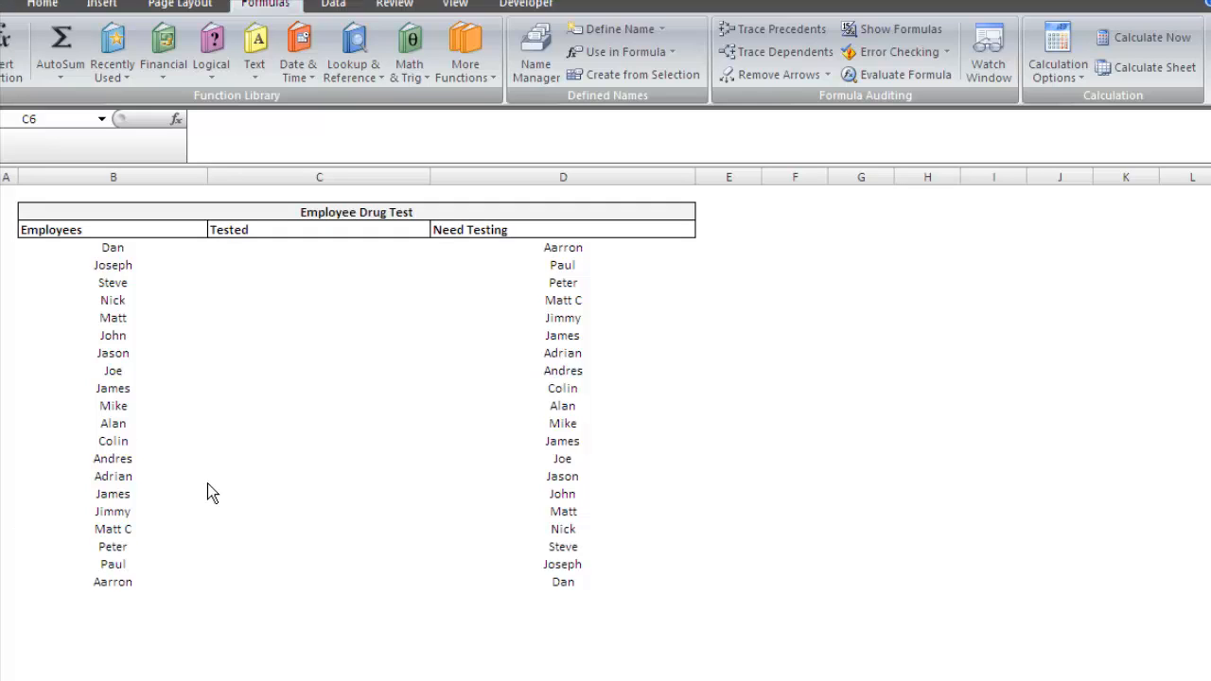
mouse_move(182, 484)
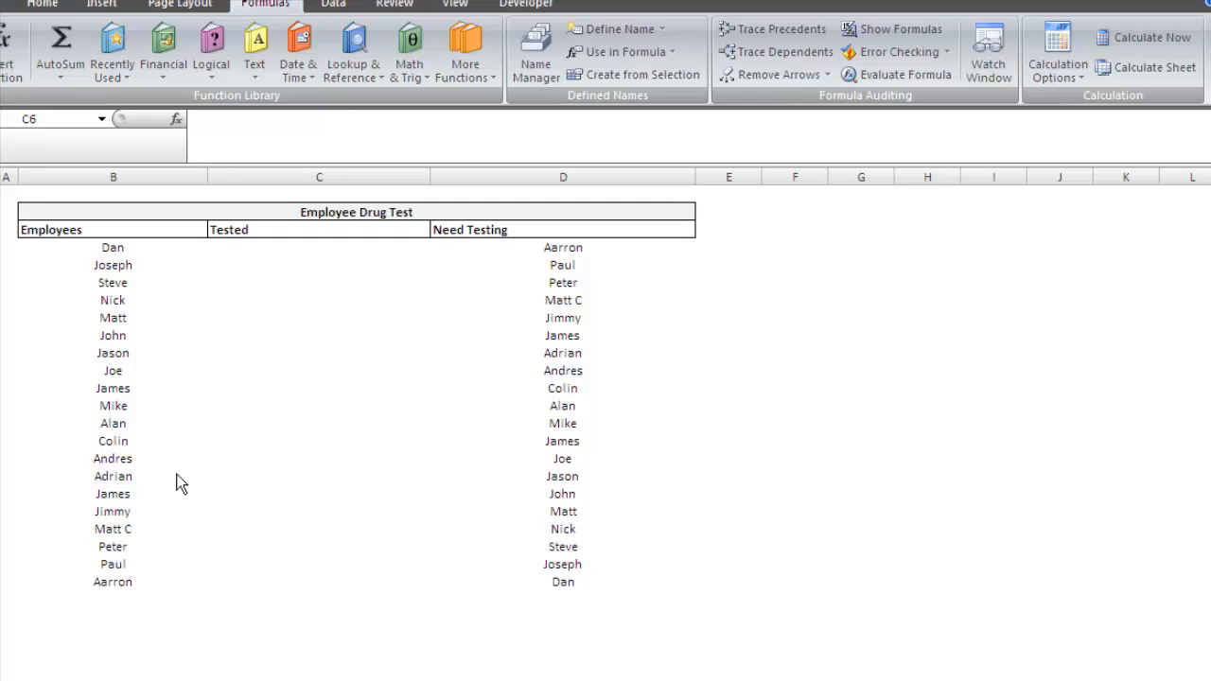
mouse_move(212, 471)
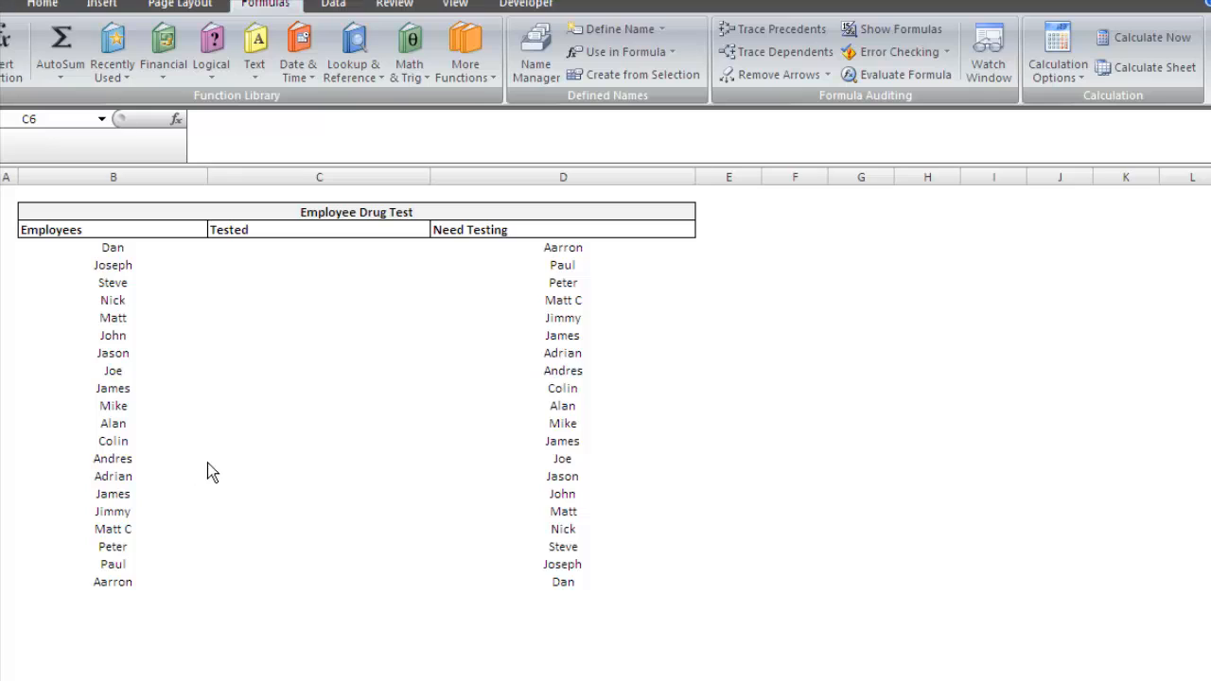
mouse_move(241, 261)
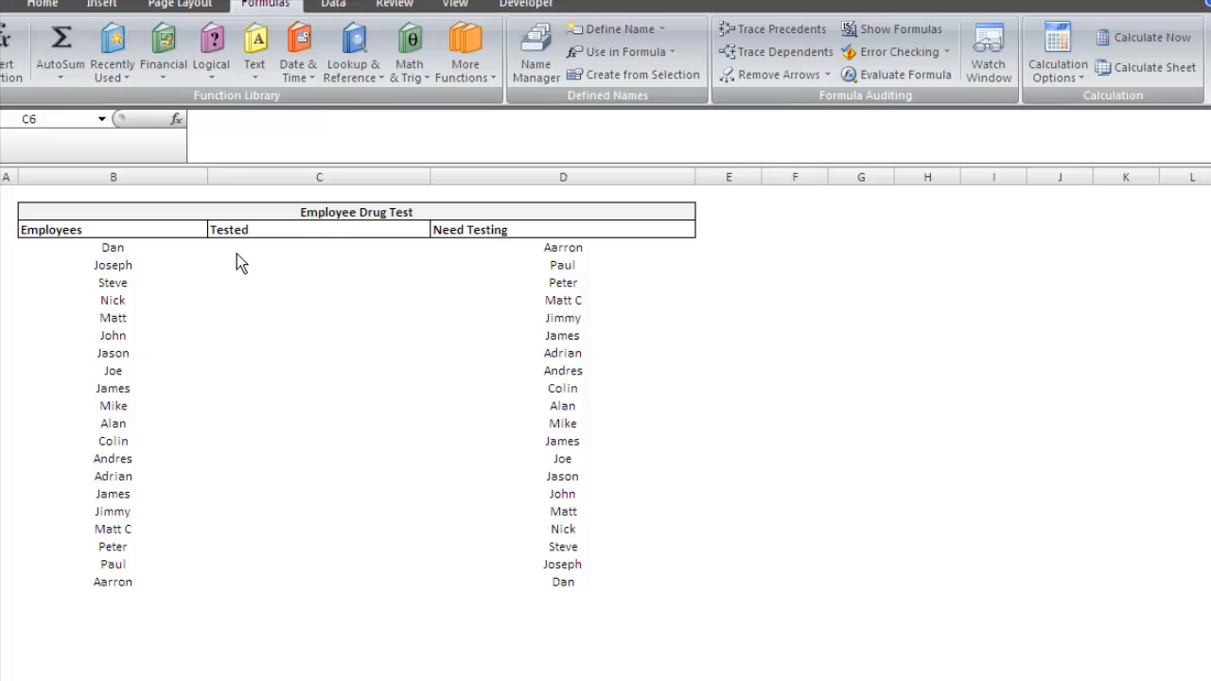
mouse_move(540, 277)
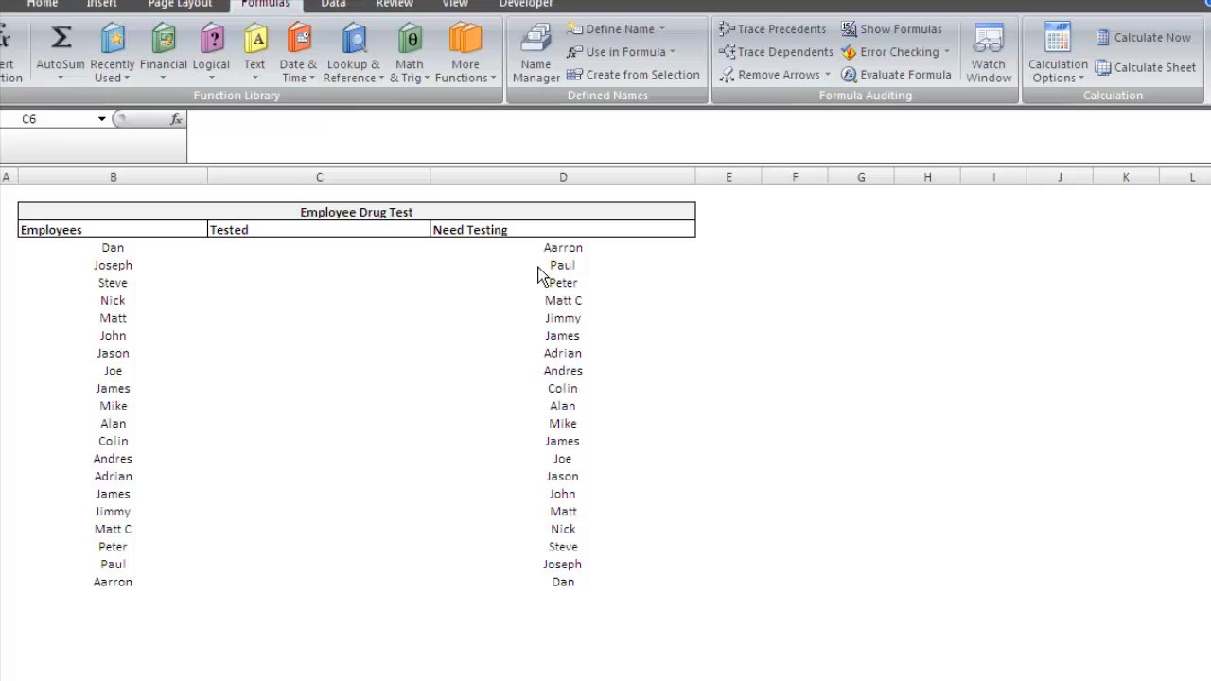
mouse_move(100, 409)
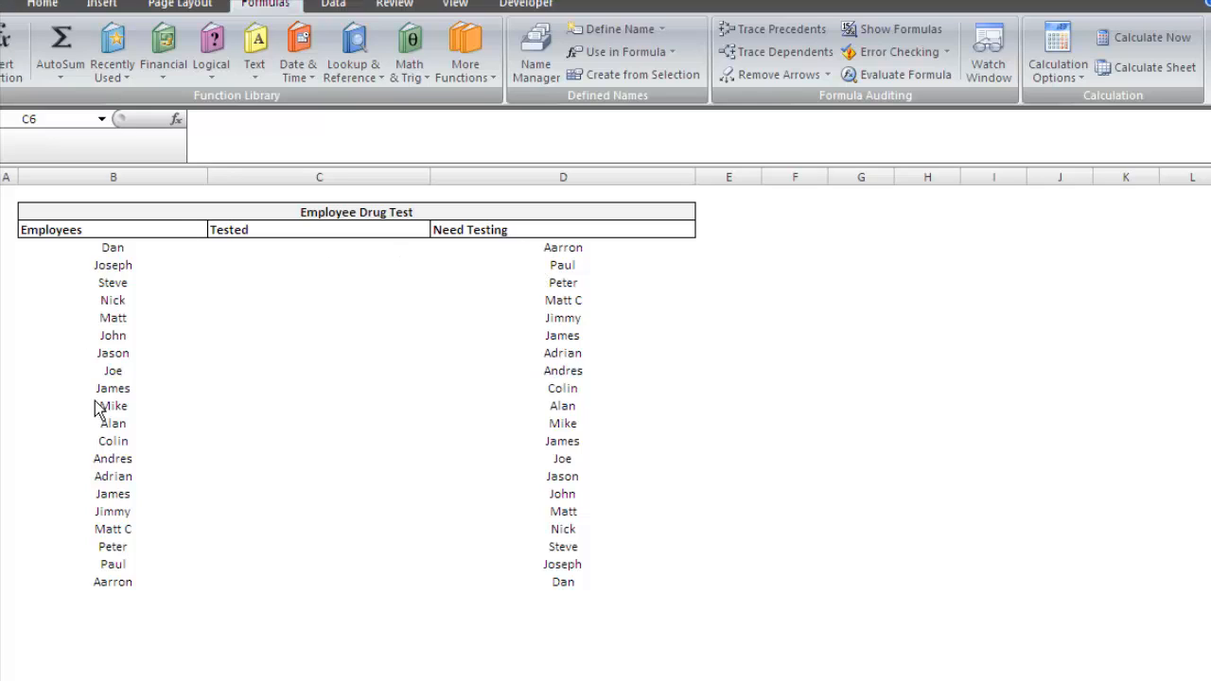
mouse_move(215, 238)
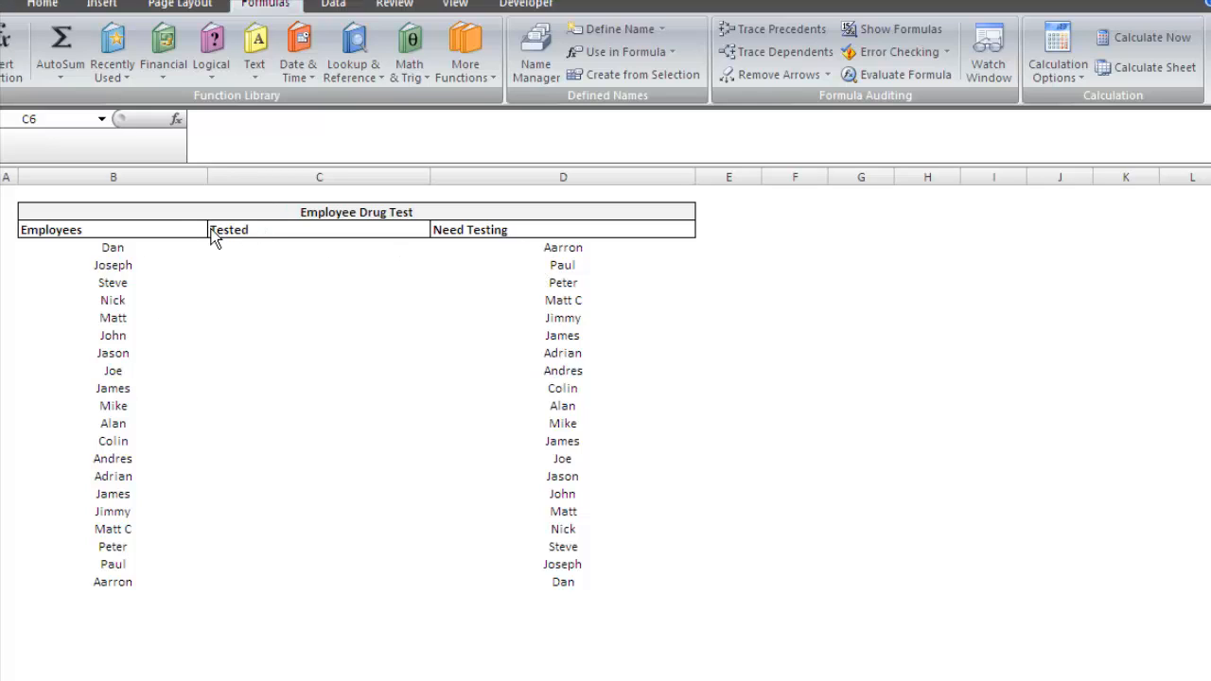
mouse_move(235, 225)
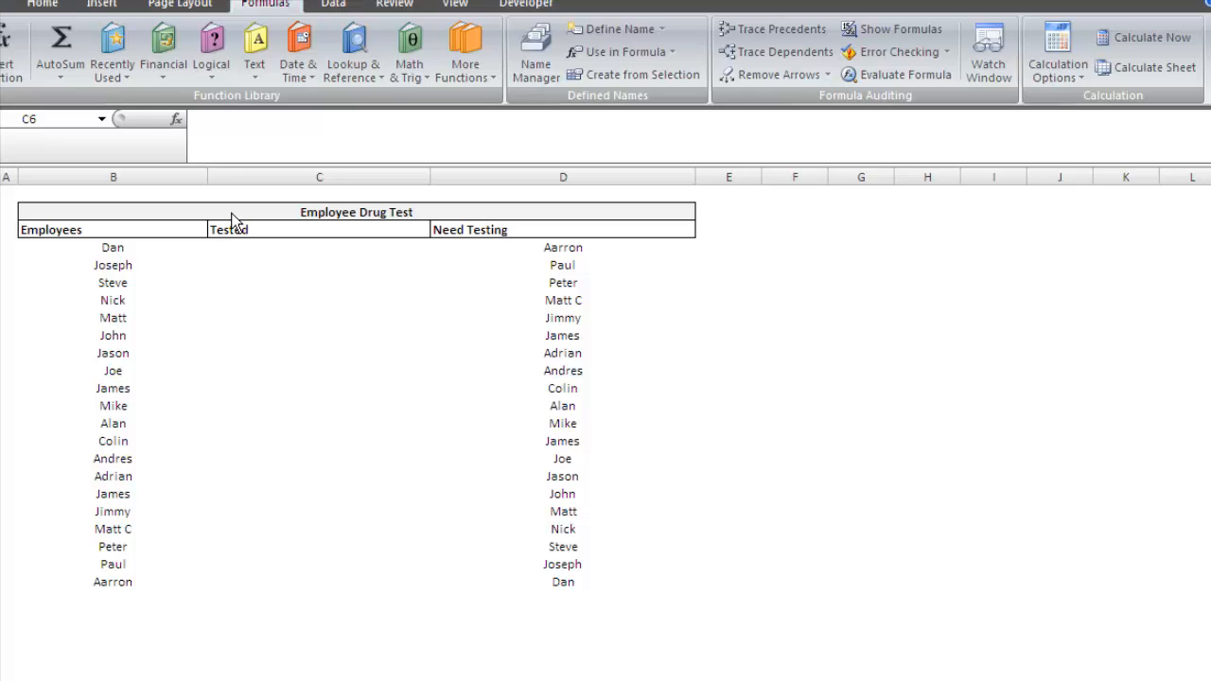
mouse_move(274, 378)
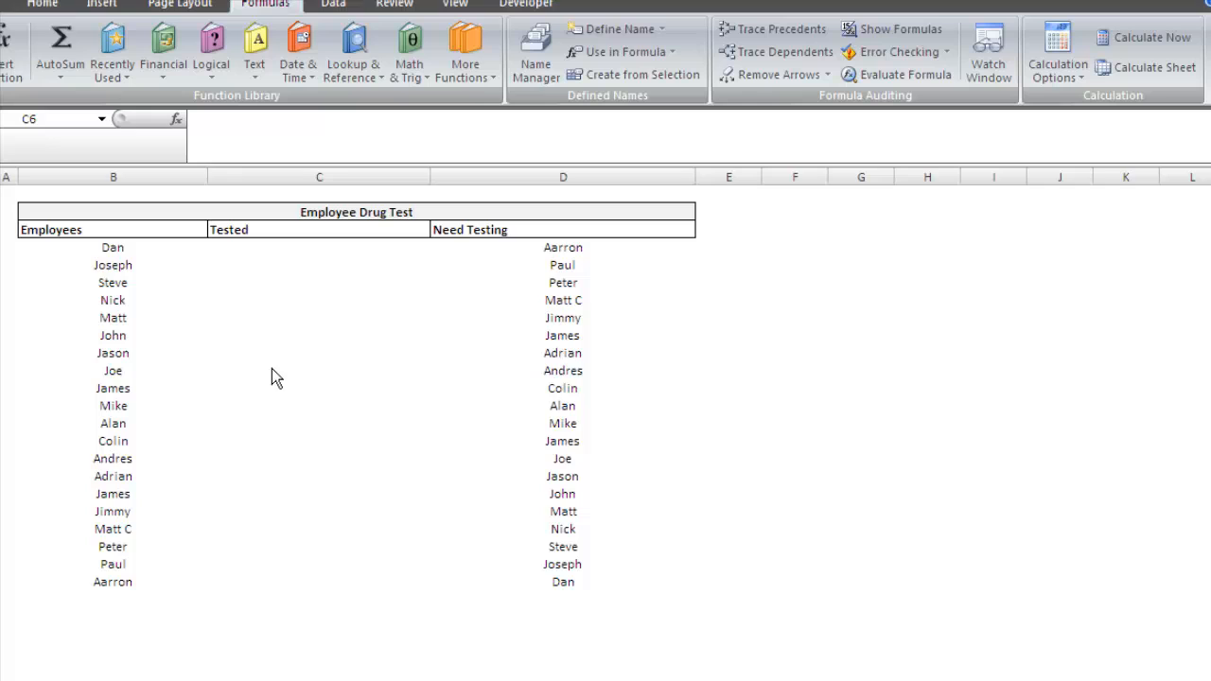
mouse_move(299, 245)
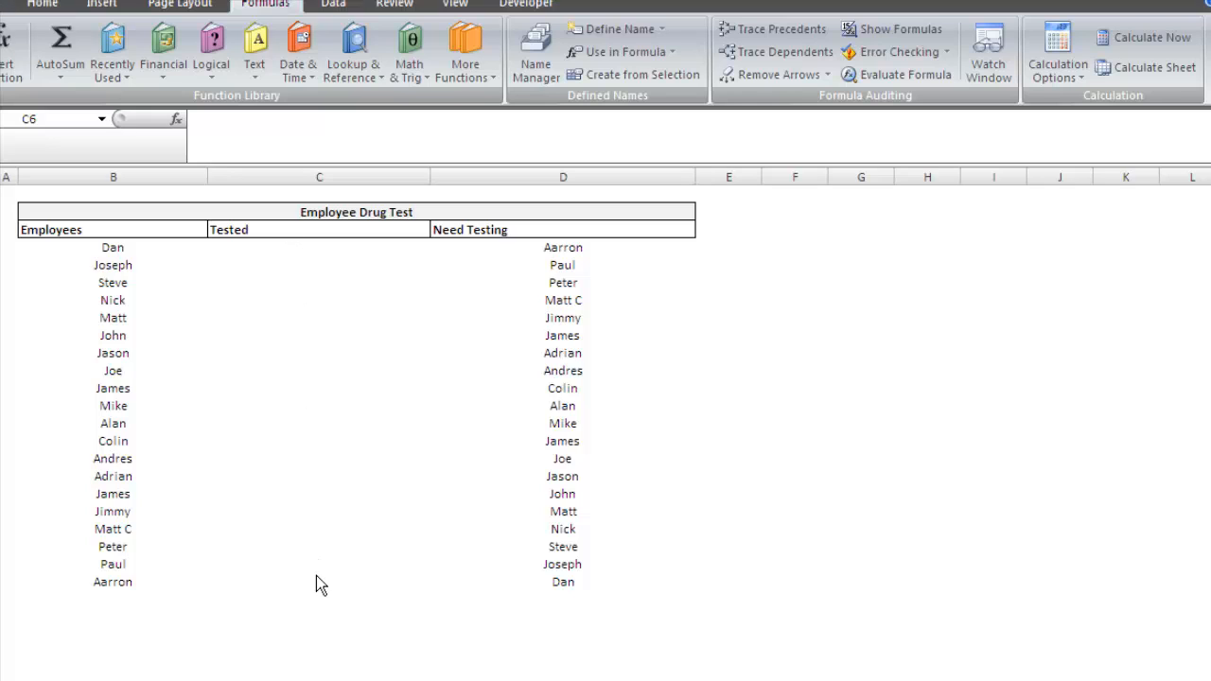
mouse_move(511, 231)
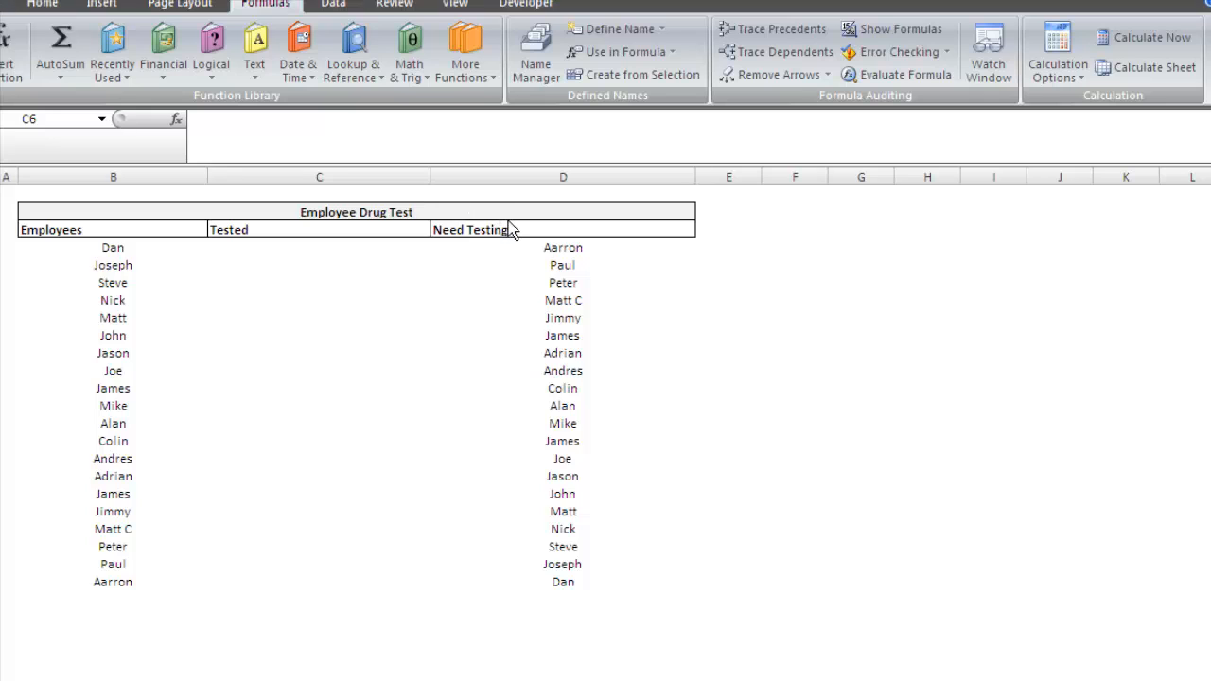
- Copy employees John through Peter into the Tested column and inspect the Need Testing formulas in D13 and D11
left_click(318, 280)
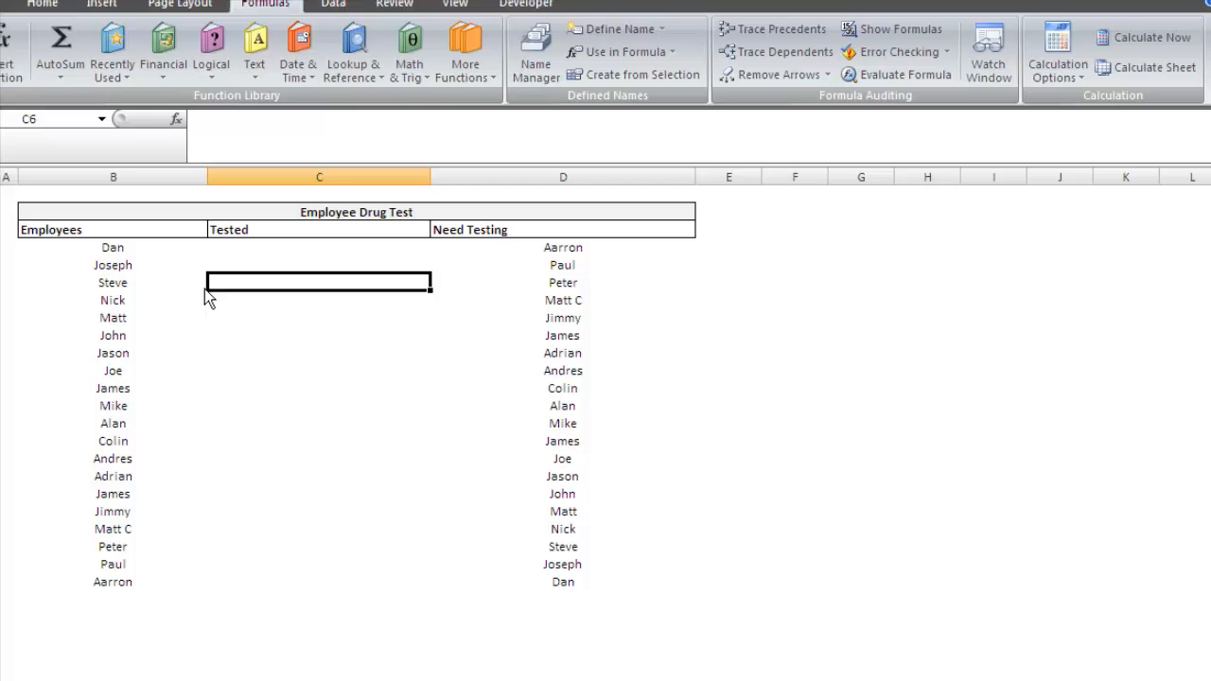
left_click_drag(113, 335, 128, 523)
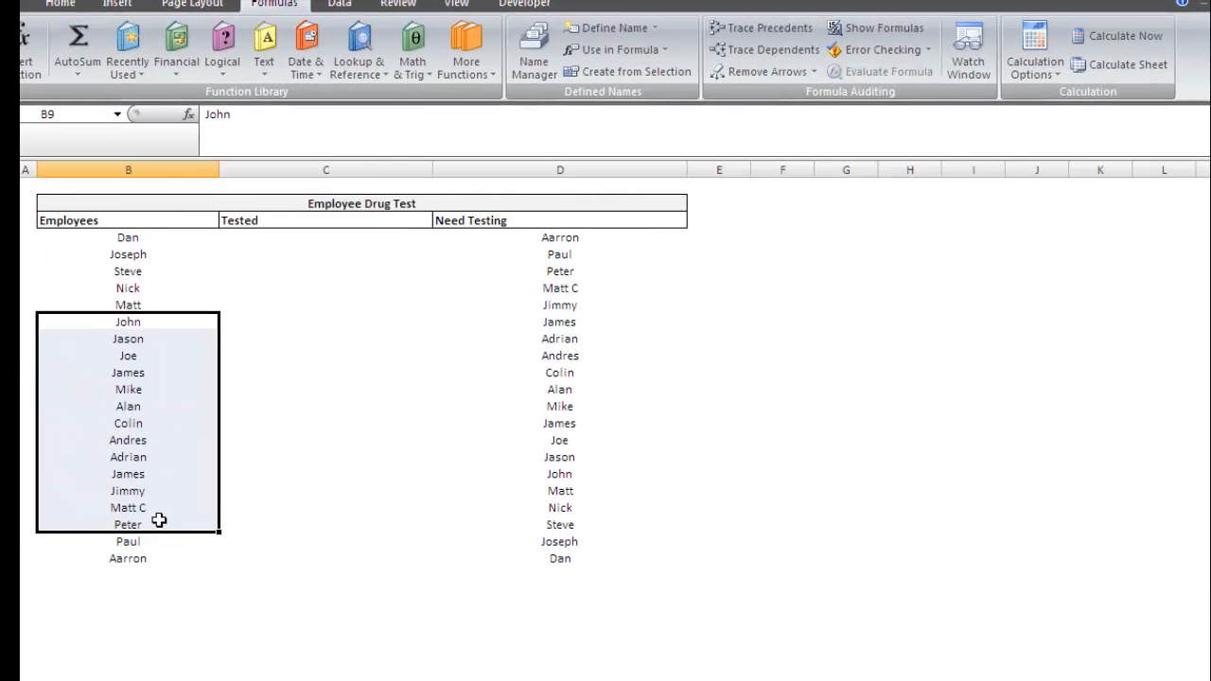
left_click(325, 238)
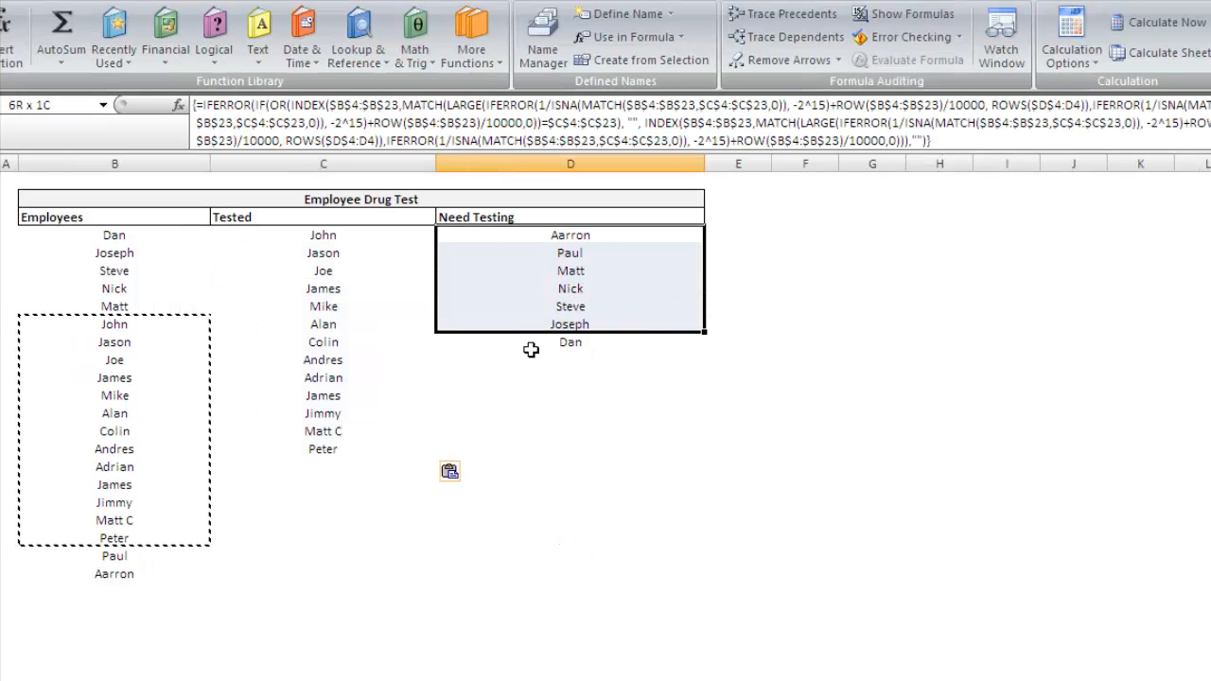
left_click(570, 395)
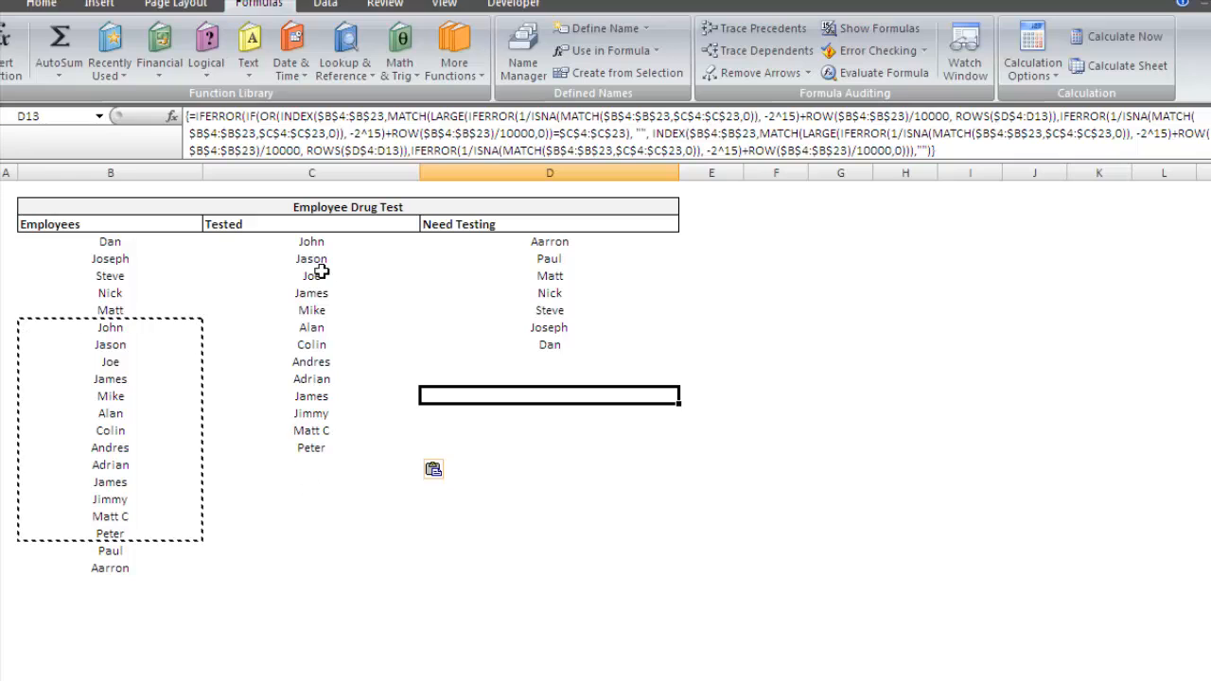
left_click(556, 367)
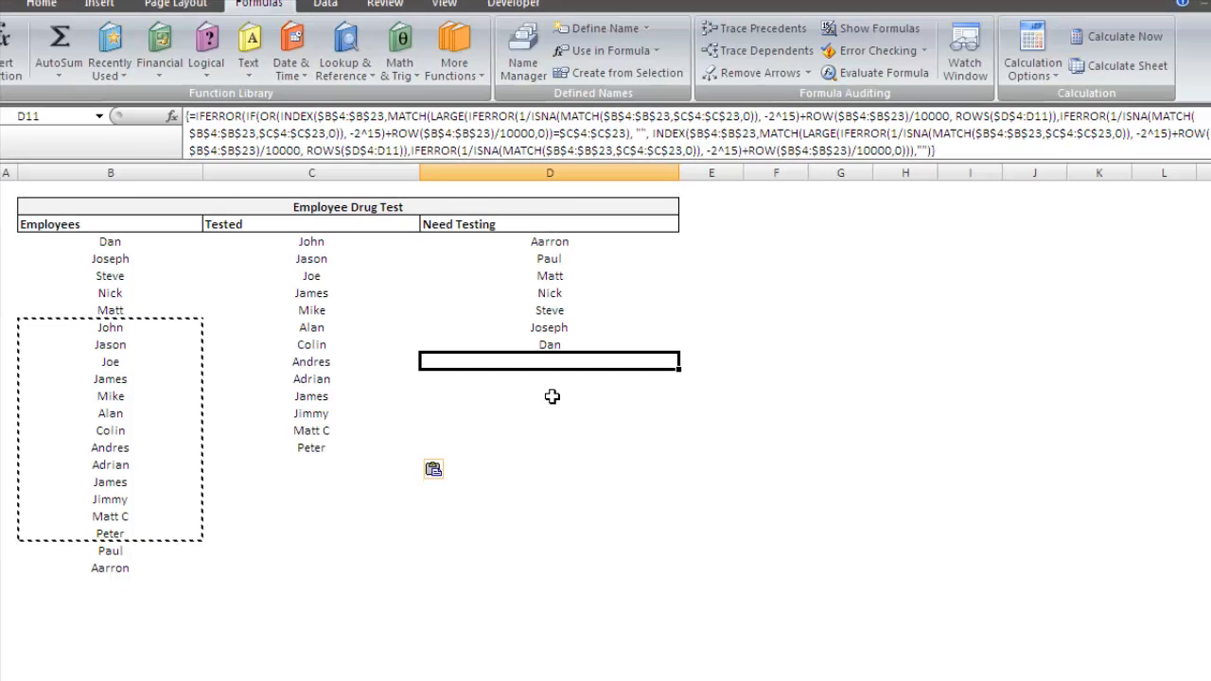
mouse_move(313, 239)
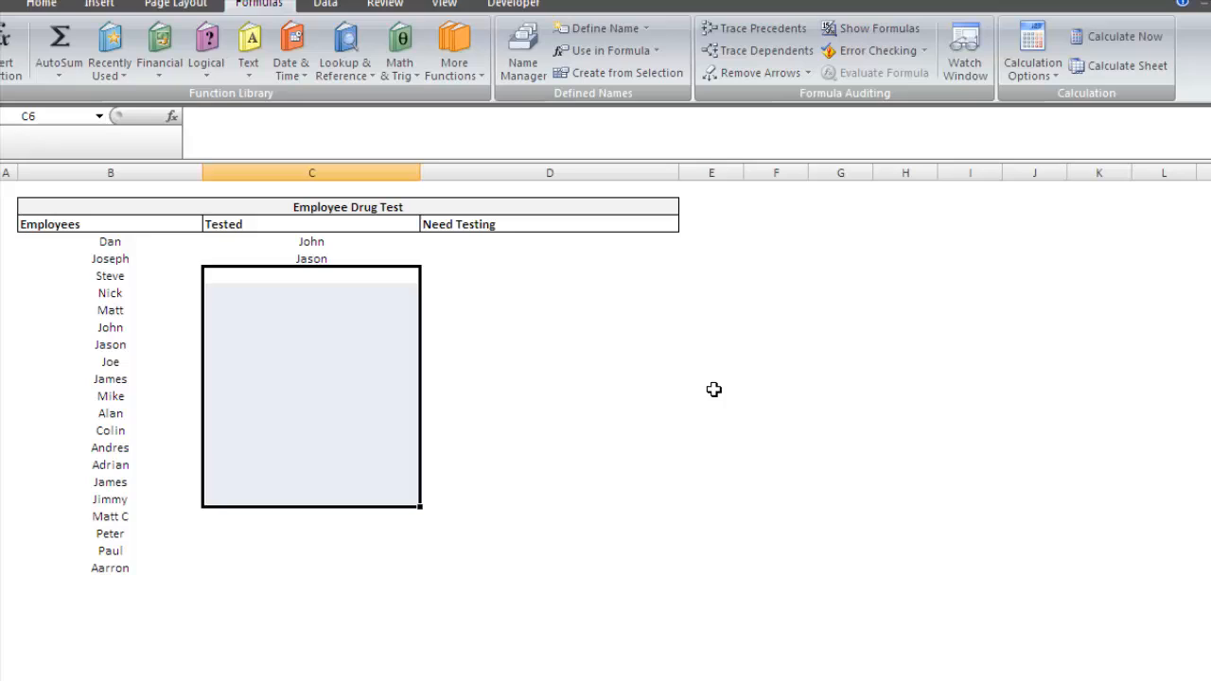
left_click(549, 240)
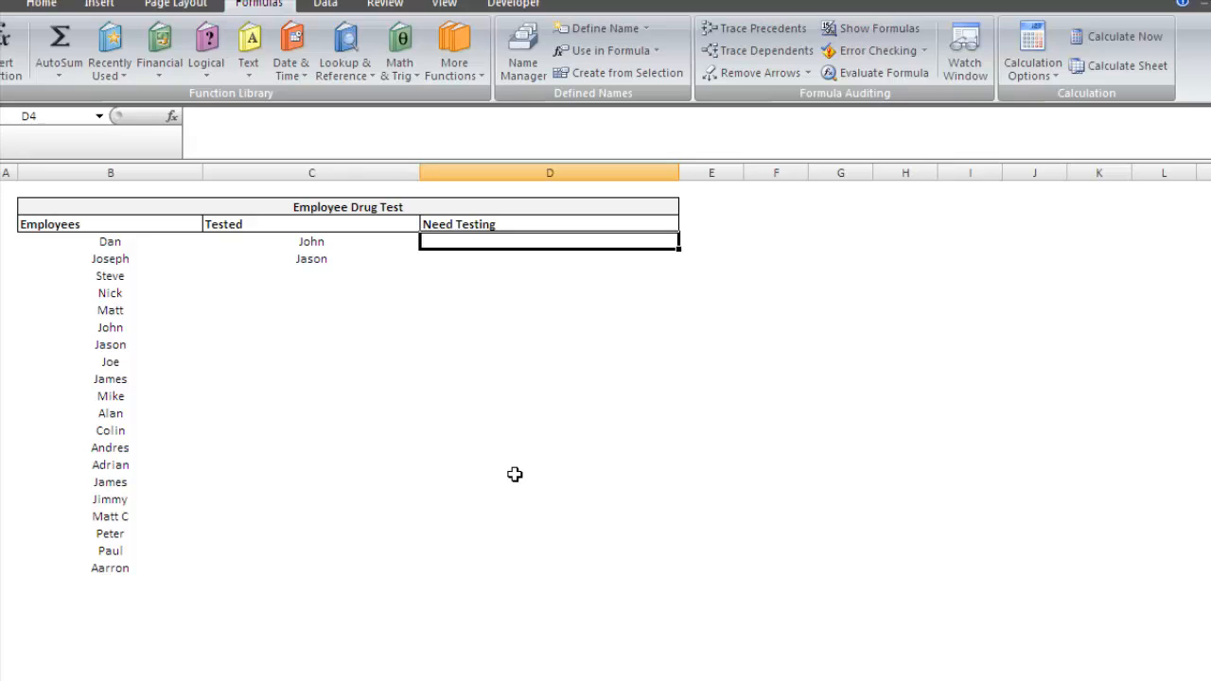
left_click_drag(110, 242, 110, 568)
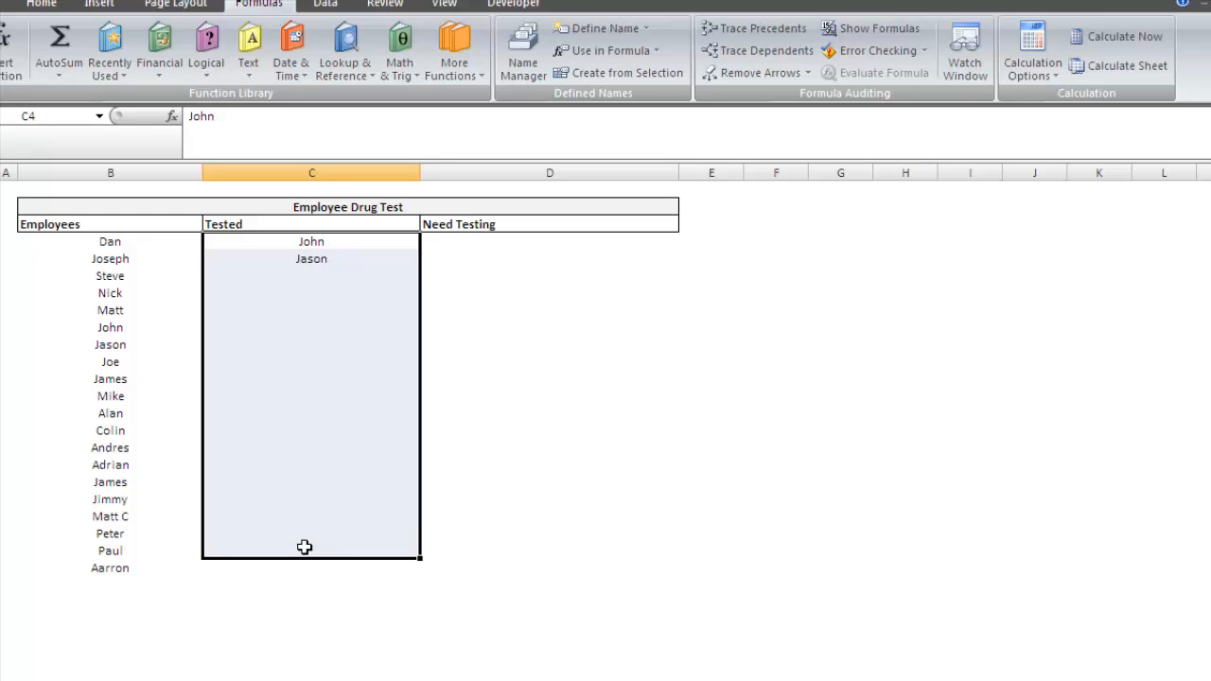
left_click(553, 242)
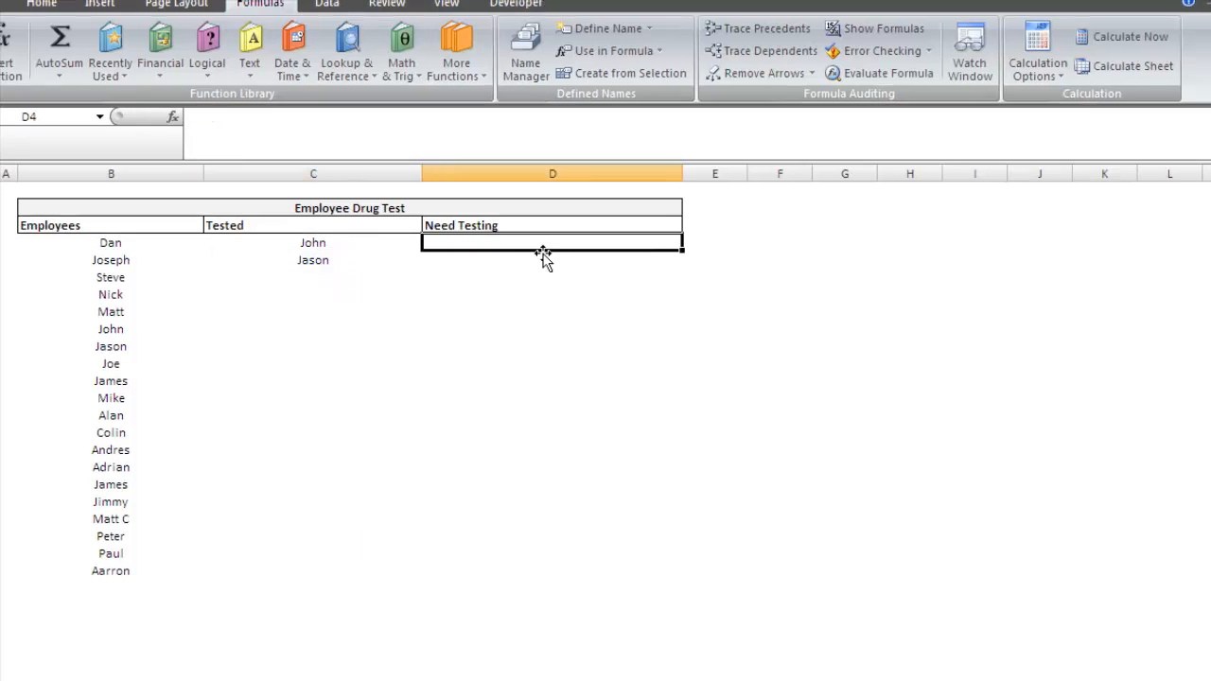
- Build =match($B$4:$B$23,$C$4:$C$23,0) in D4 with absolute ranges and exact match
type("=match")
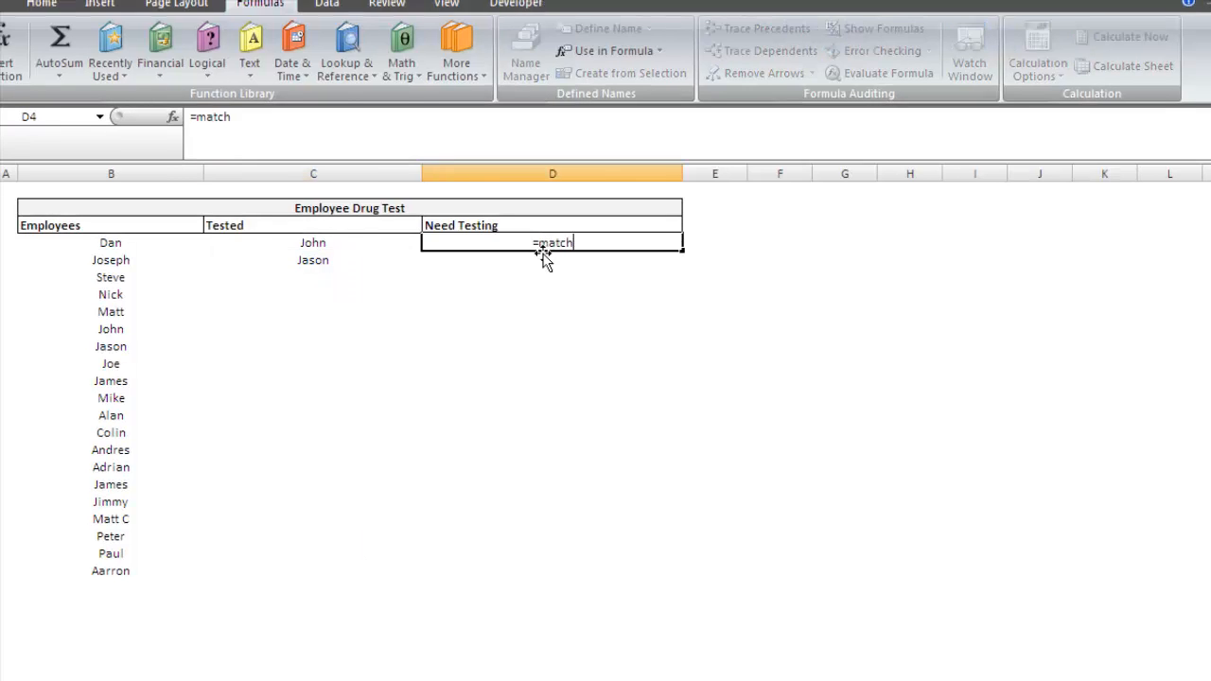
type("(")
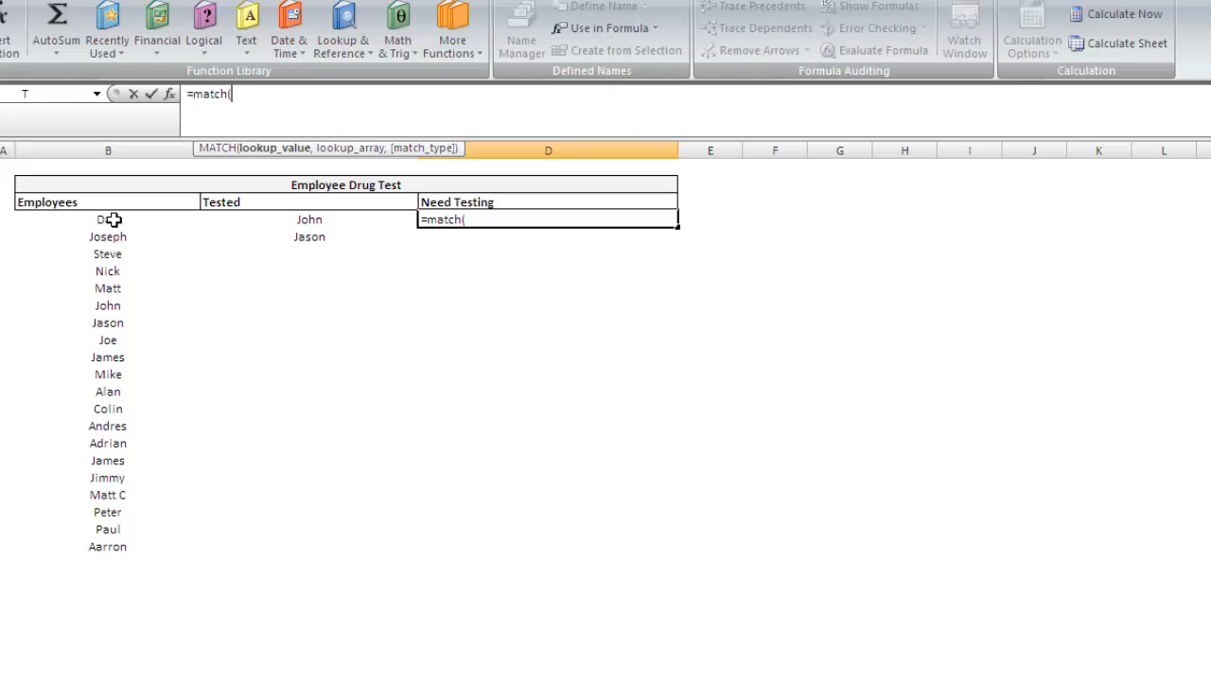
mouse_move(115, 216)
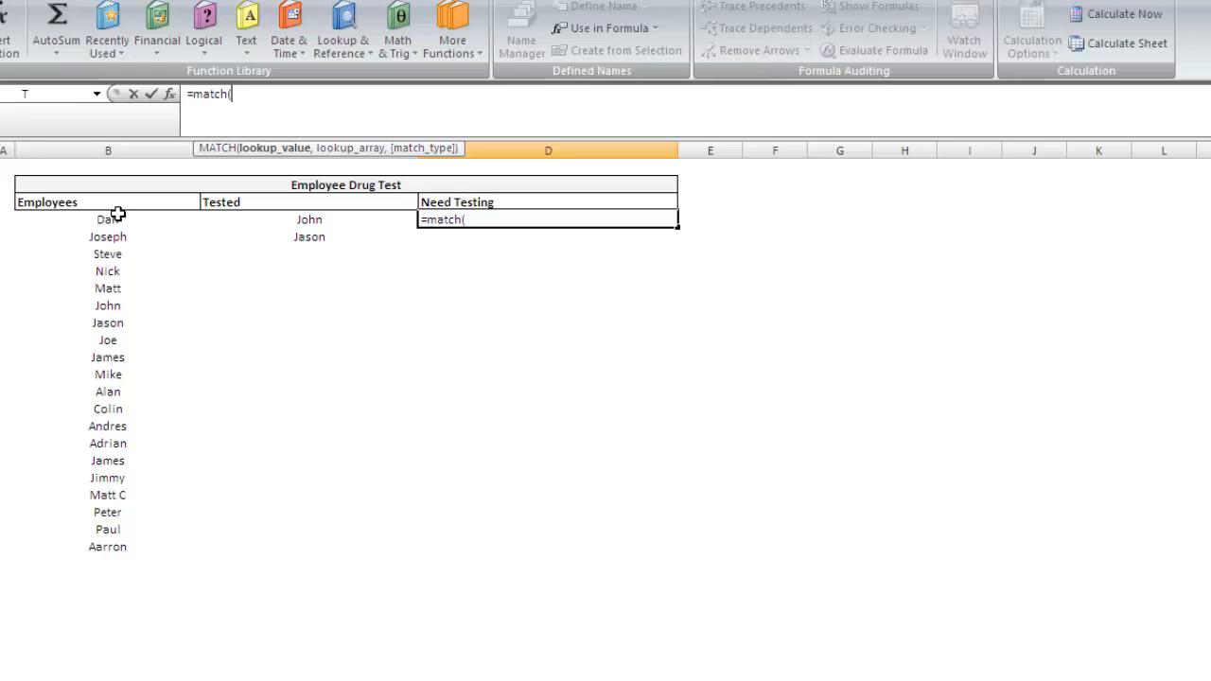
left_click_drag(106, 219, 106, 556)
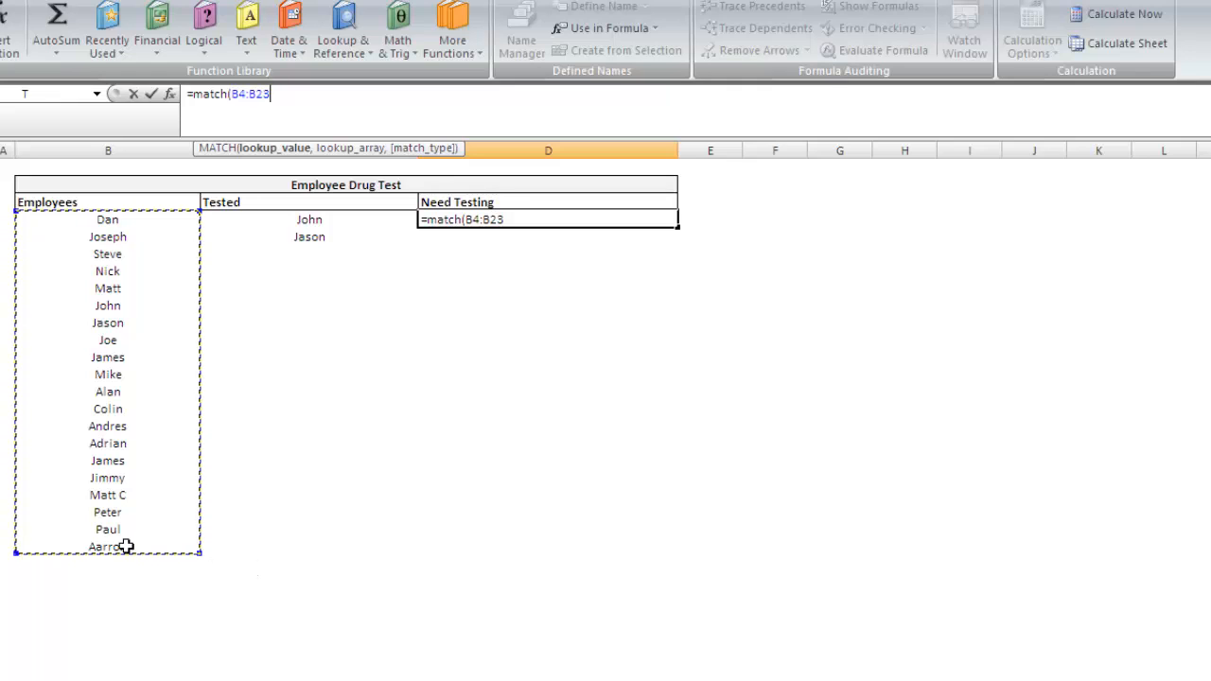
mouse_move(125, 519)
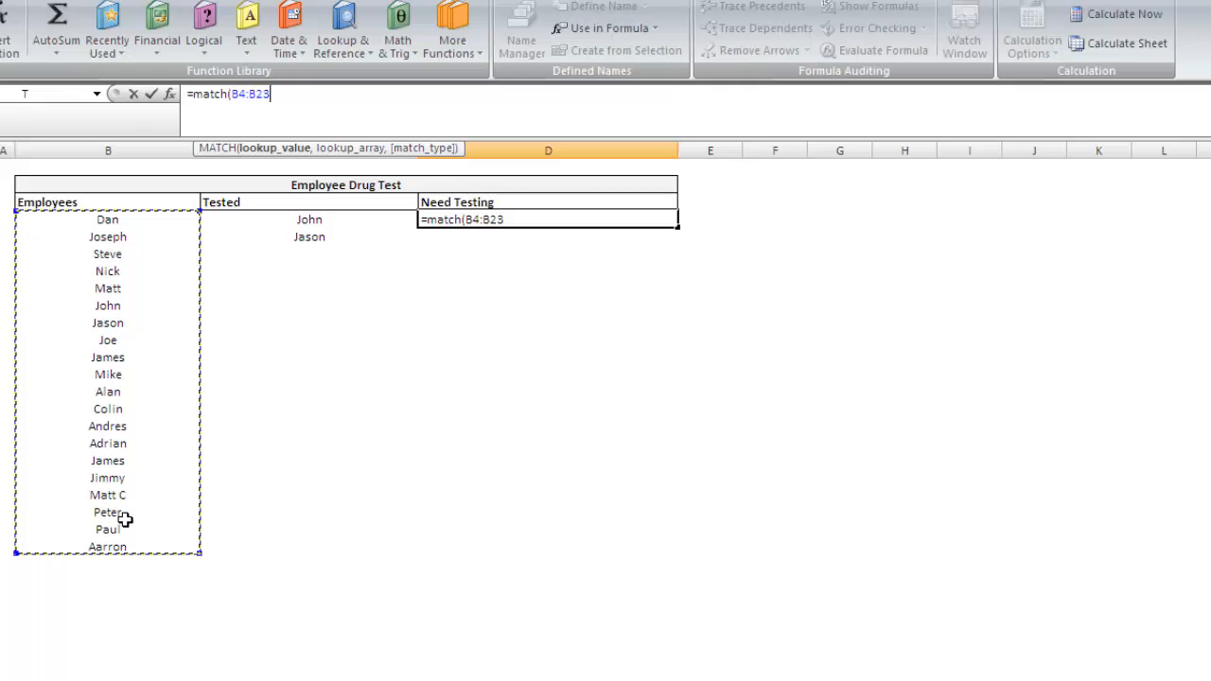
key("f4")
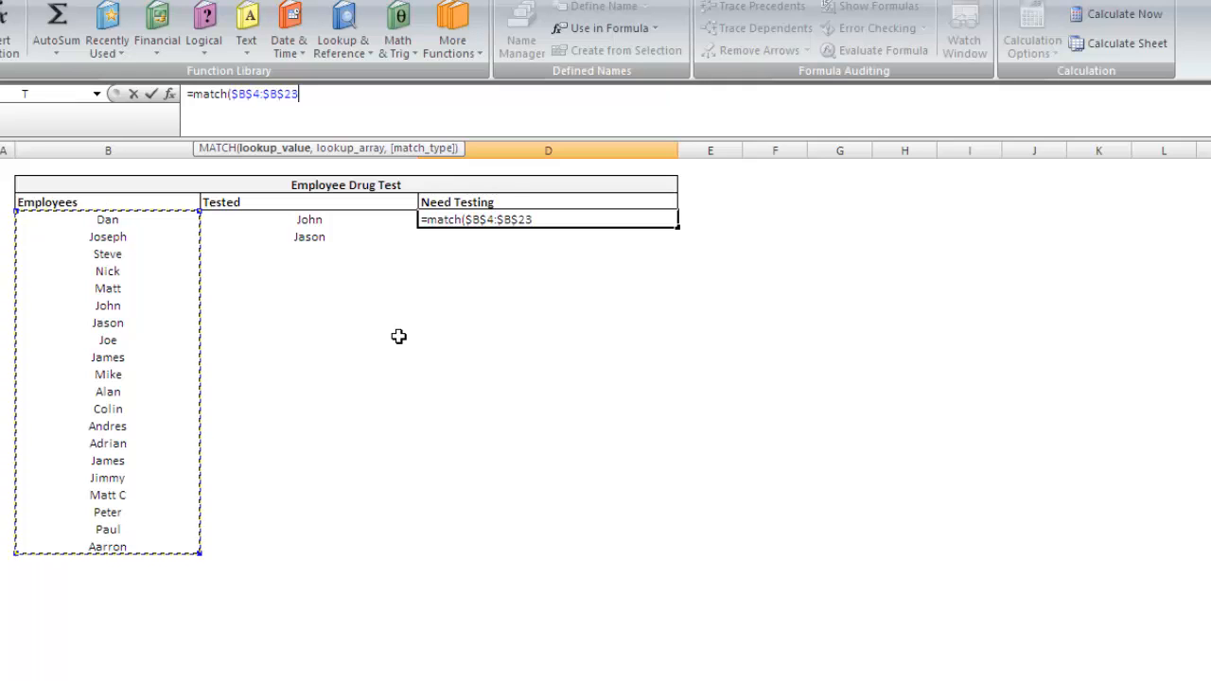
mouse_move(398, 27)
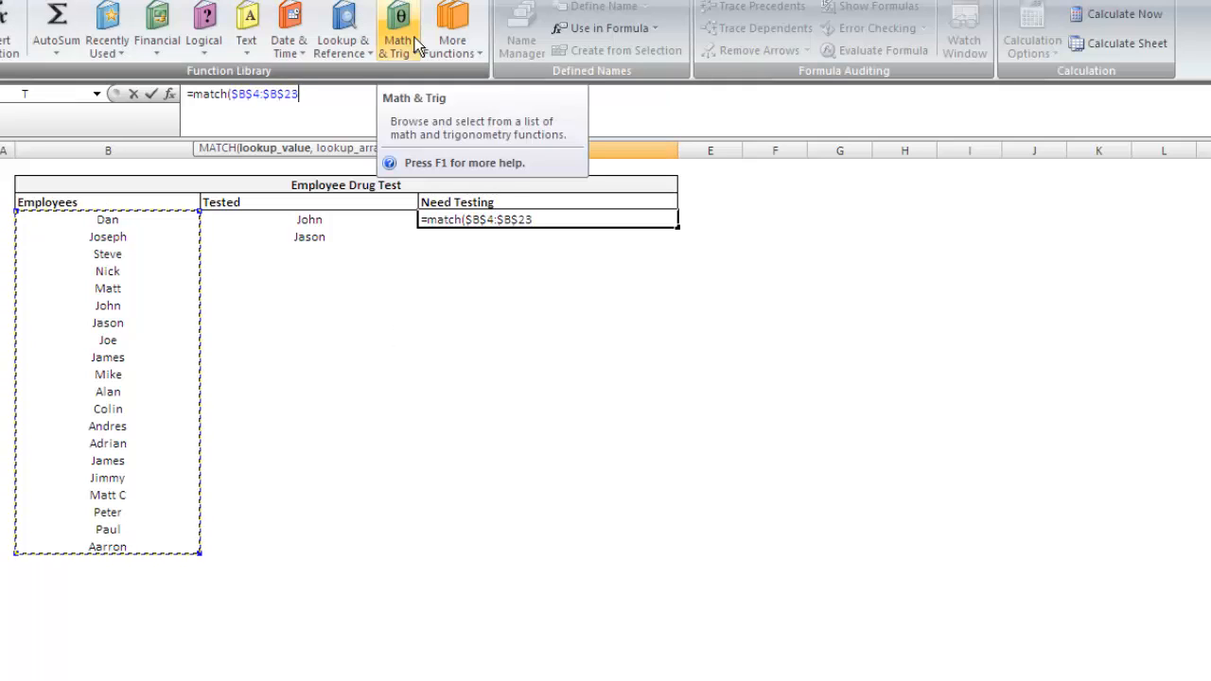
type(",")
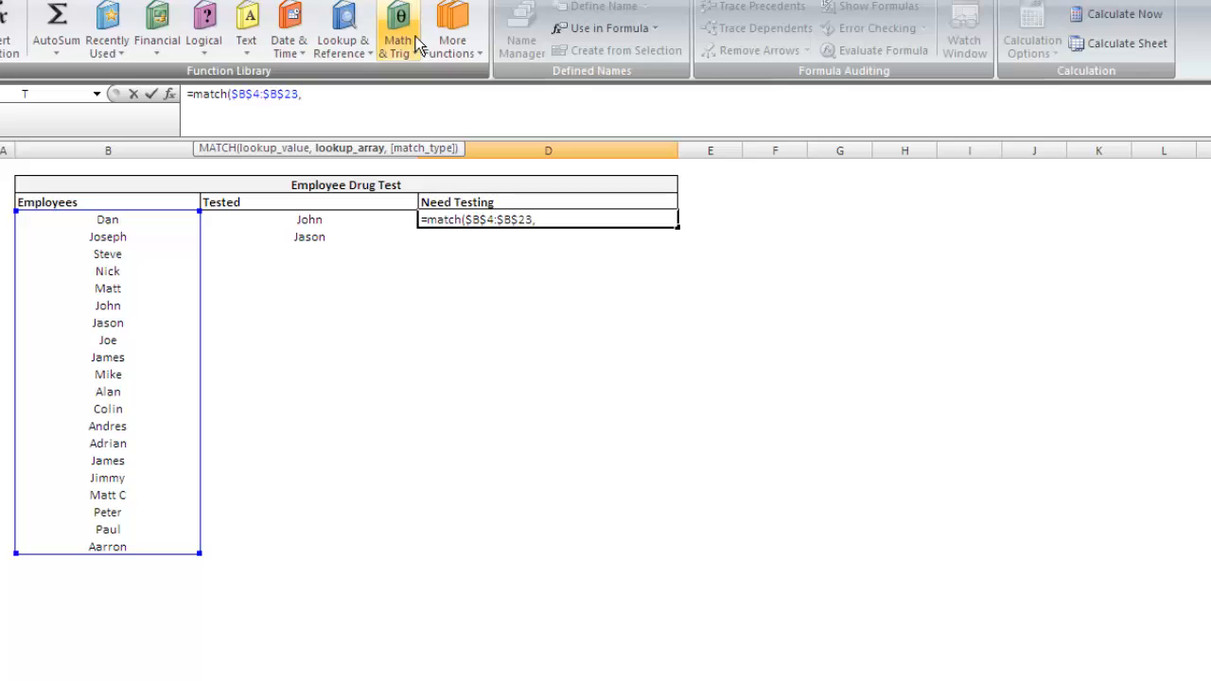
mouse_move(322, 219)
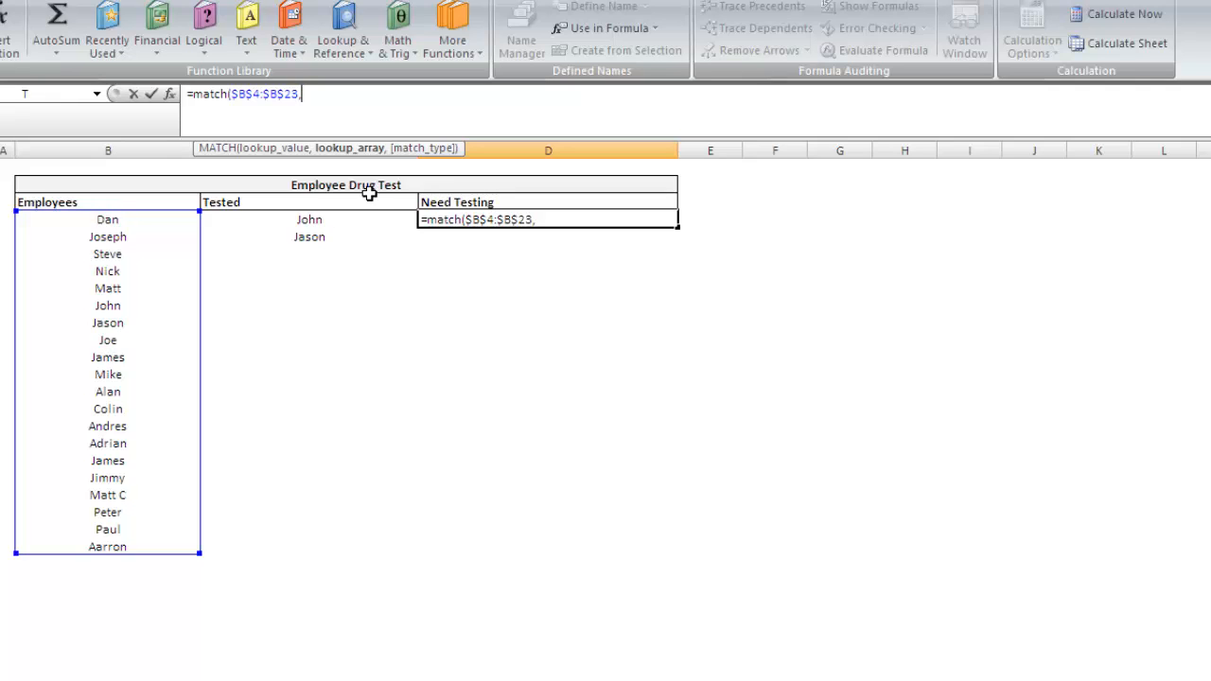
mouse_move(299, 212)
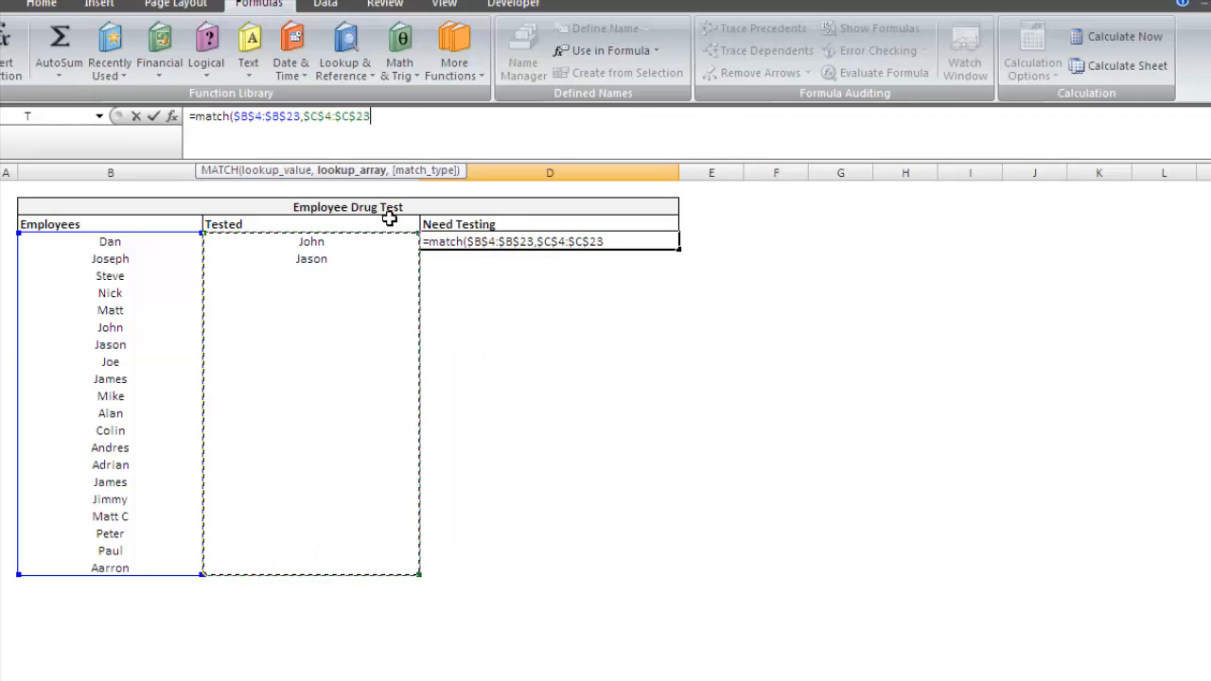
type(",")
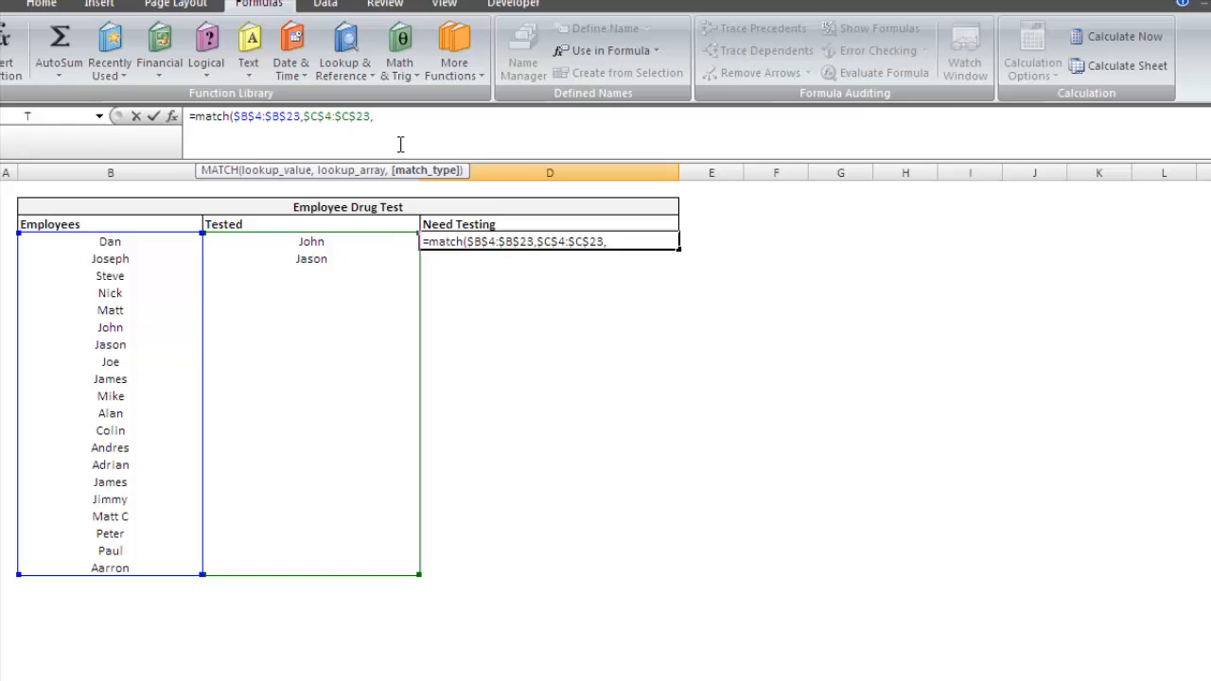
type(",")
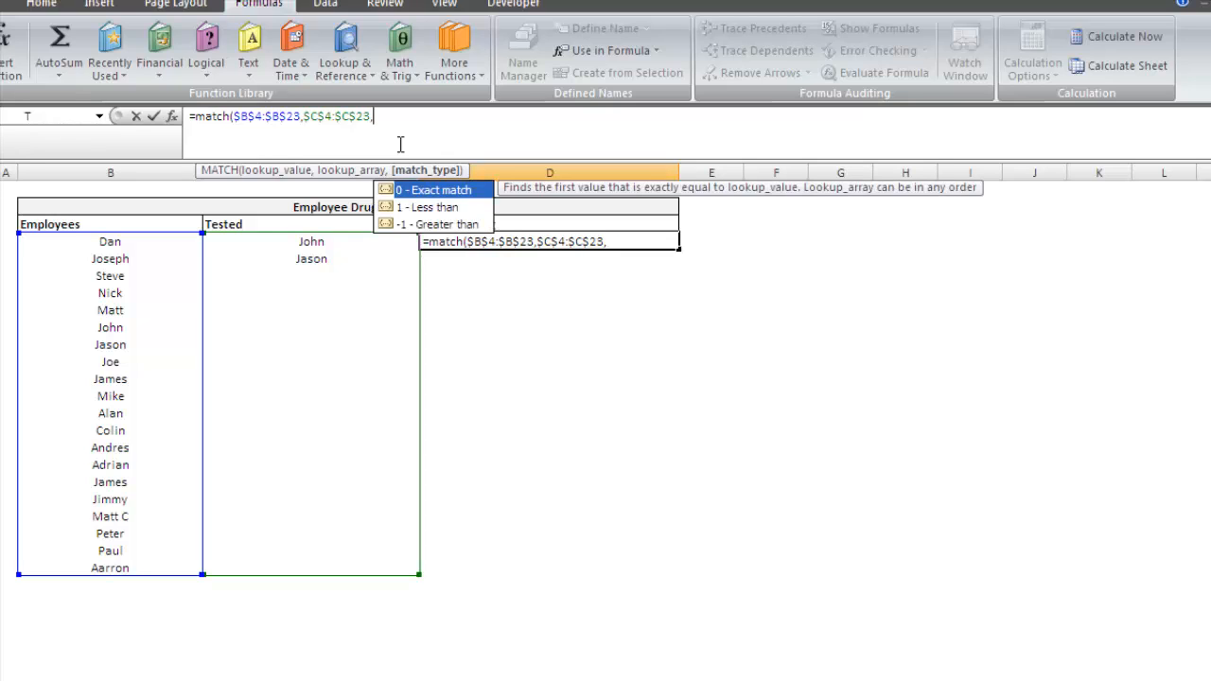
type("0)")
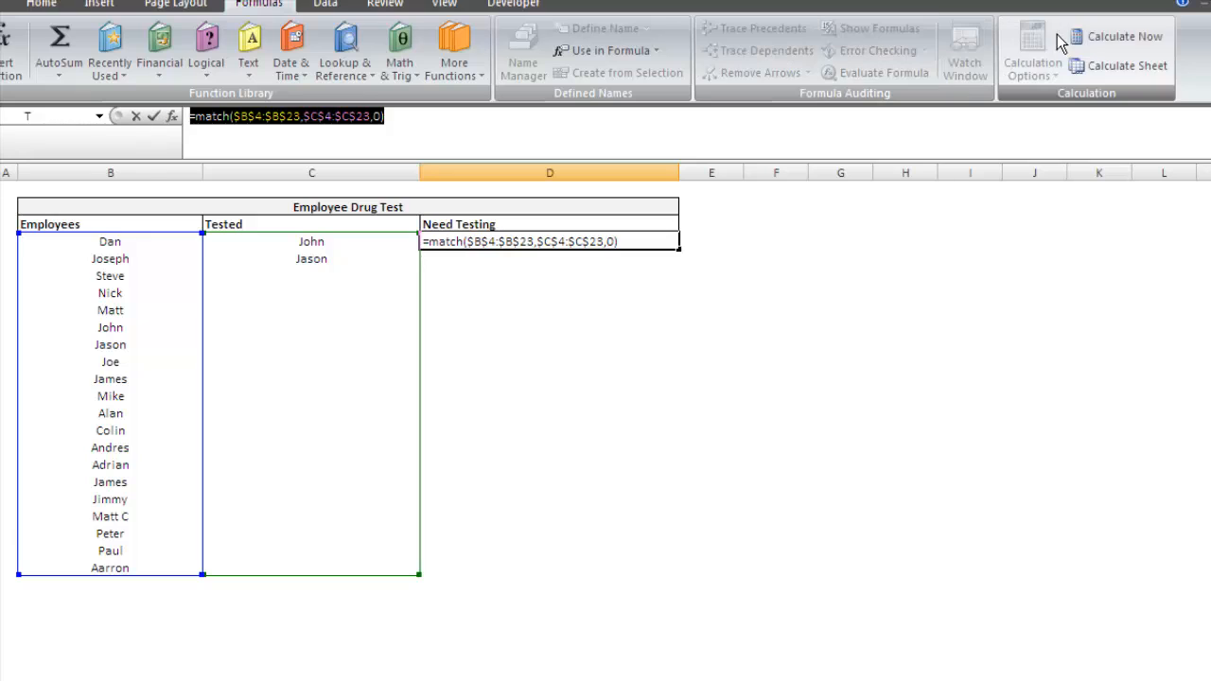
mouse_move(1120, 36)
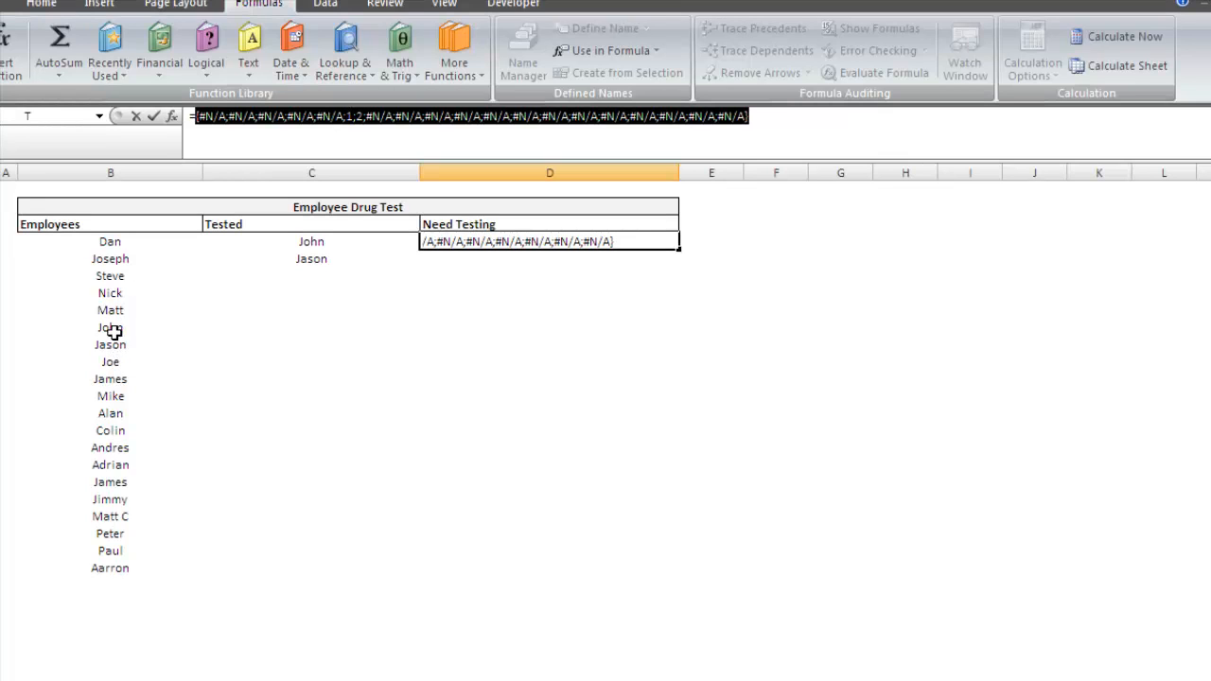
mouse_move(272, 241)
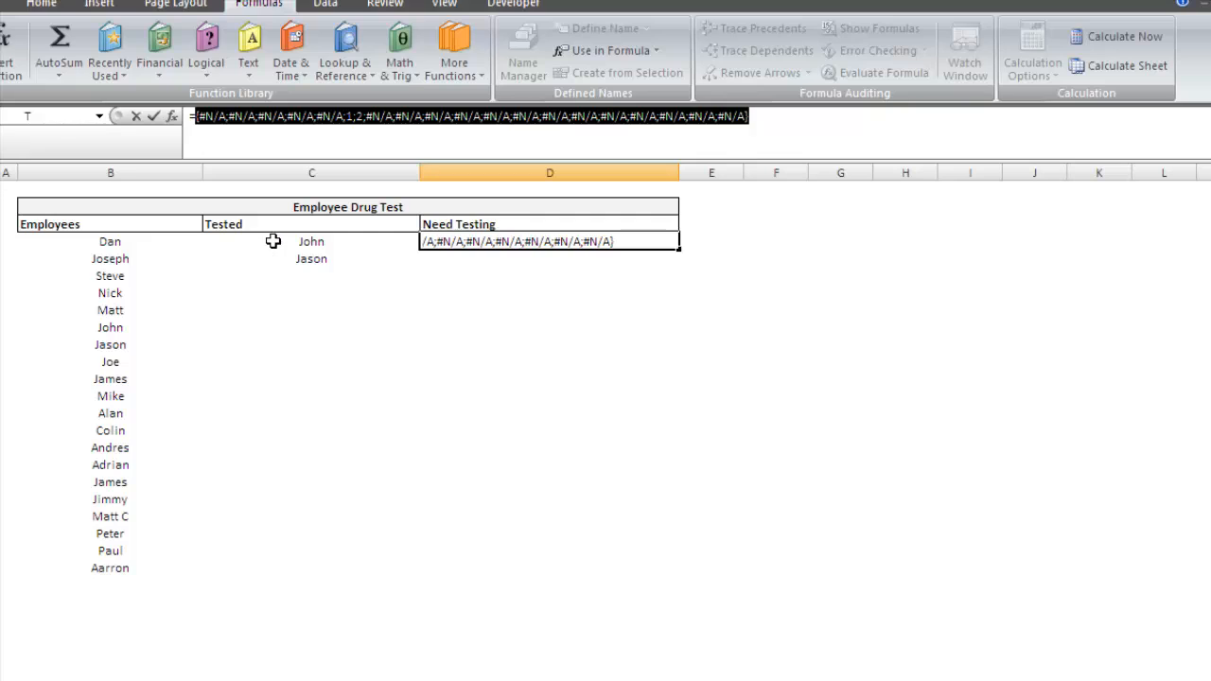
mouse_move(310, 246)
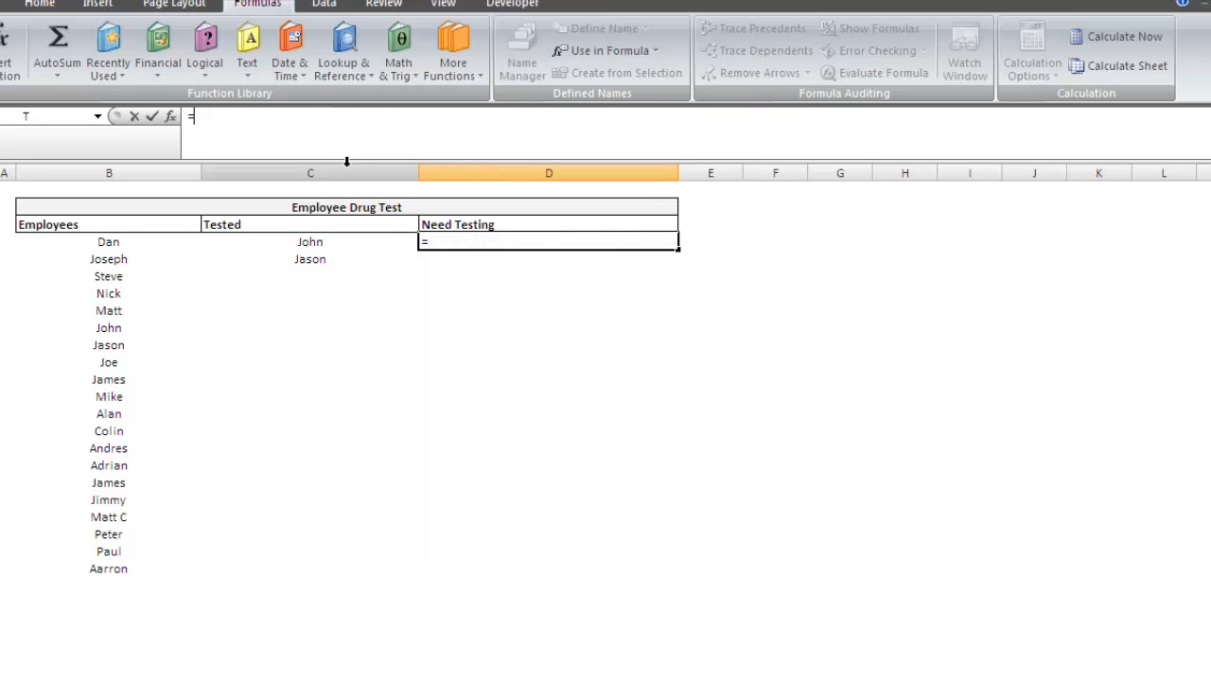
- Wrap the MATCH in IFERROR with a 2^15 fallback so missing names return 32768
type("match($B$4:$B$23,$C$4:$C$23,0)")
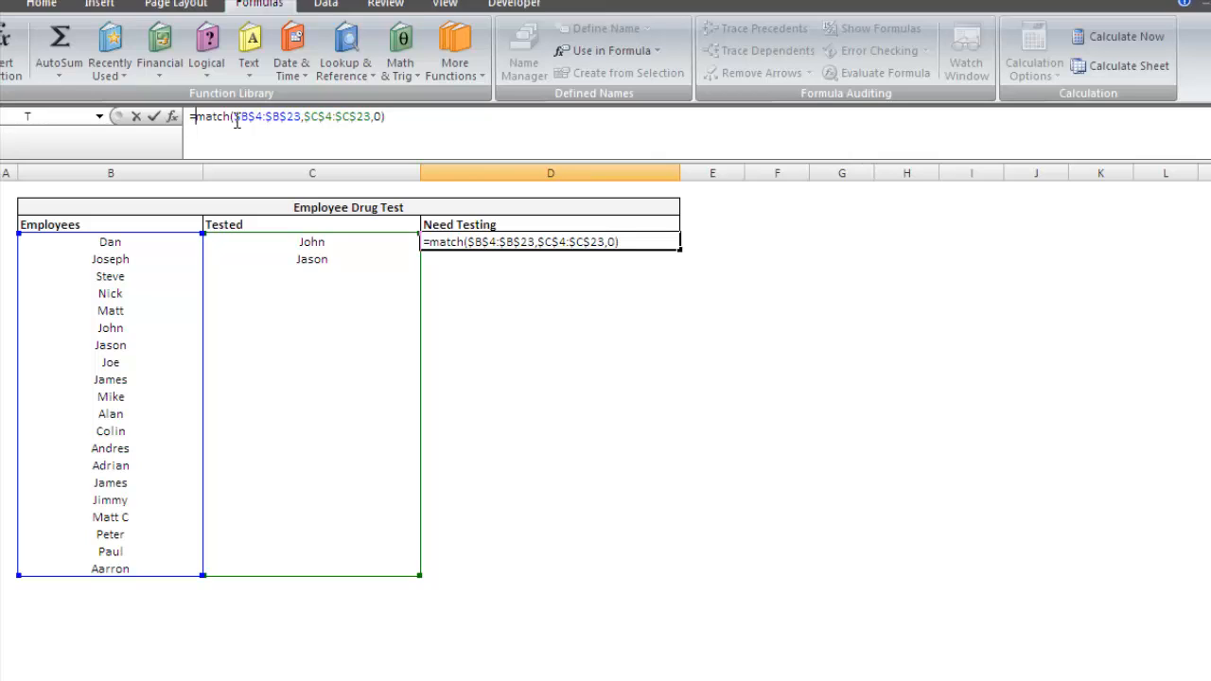
type("ife")
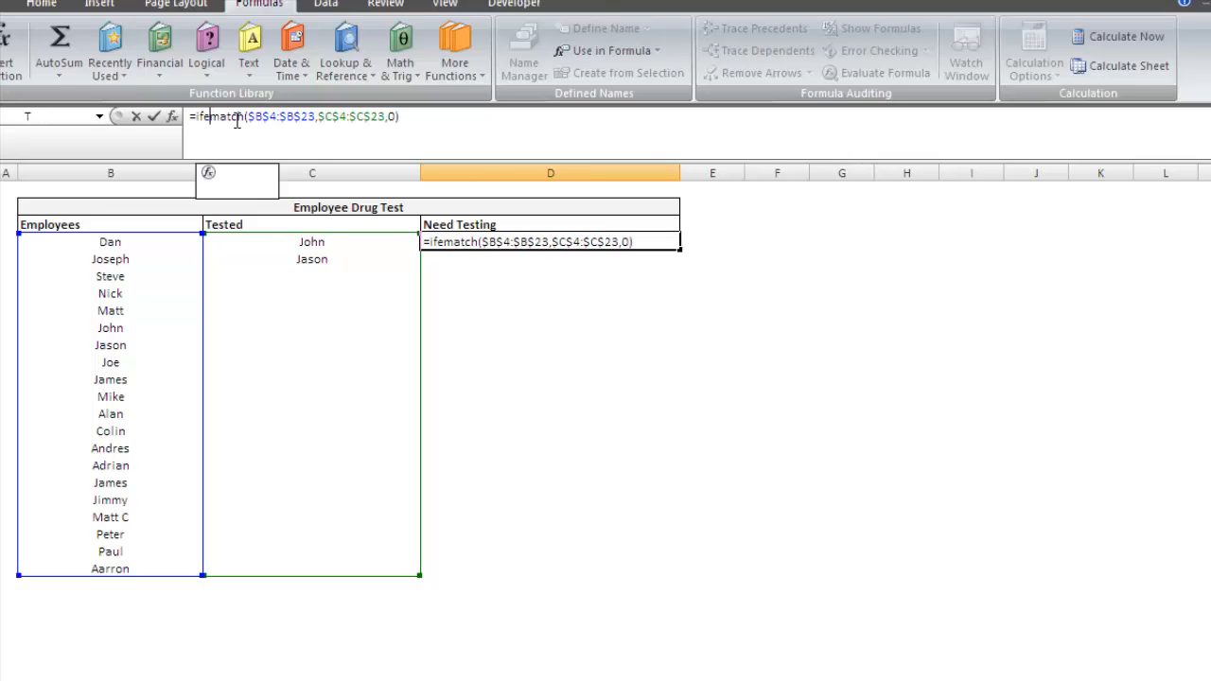
type("IFERROR(")
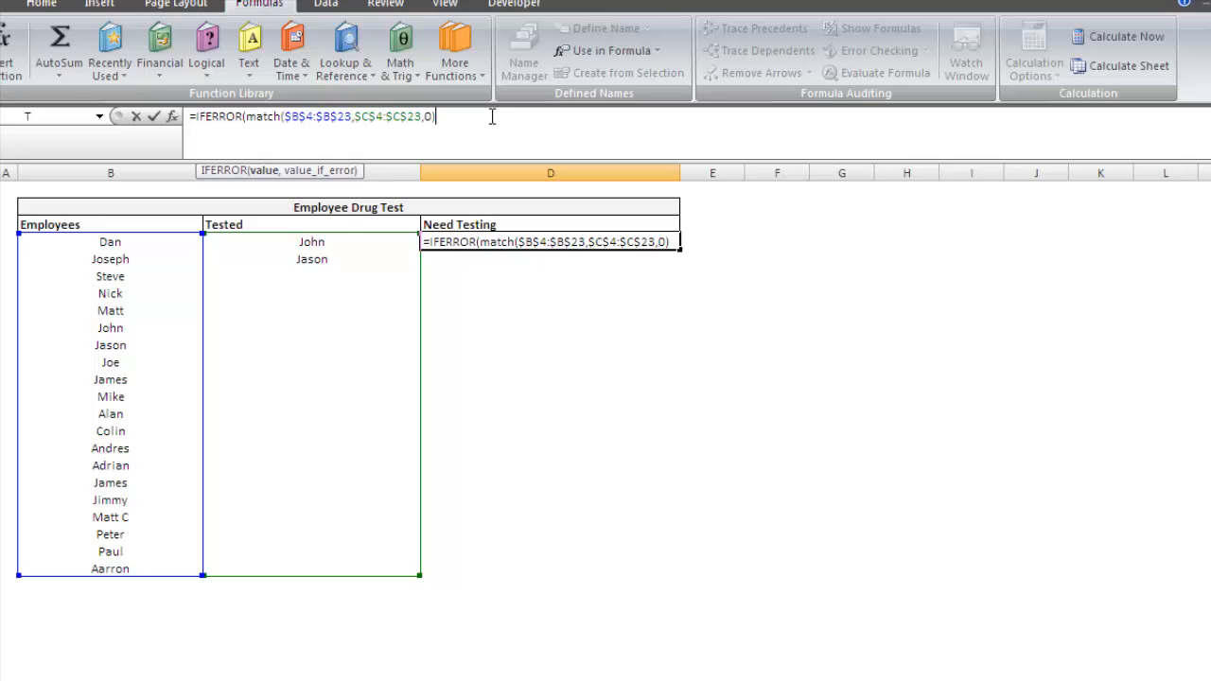
type(", 2")
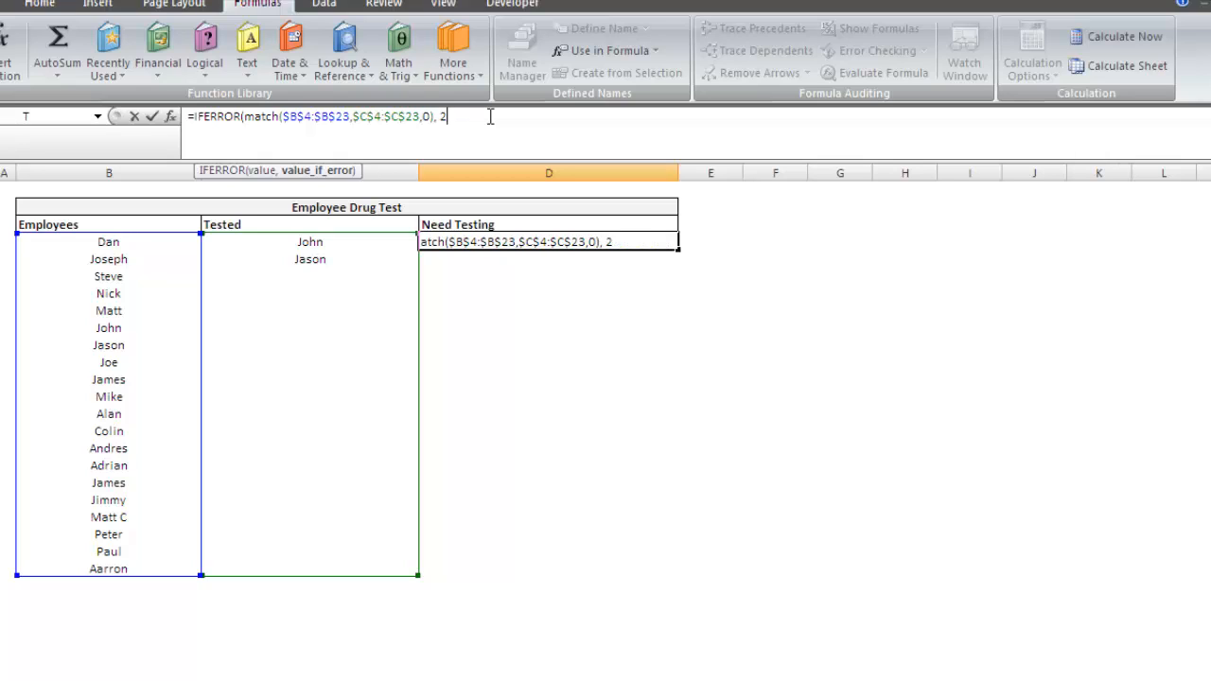
type("^1")
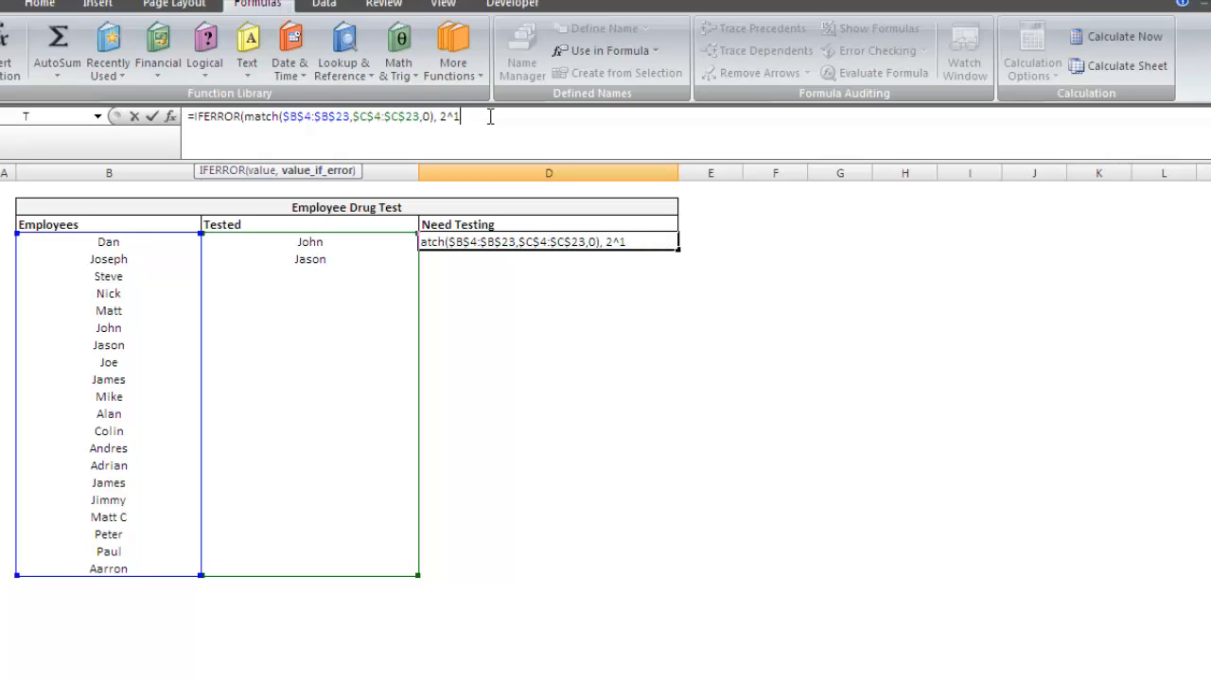
type("5")
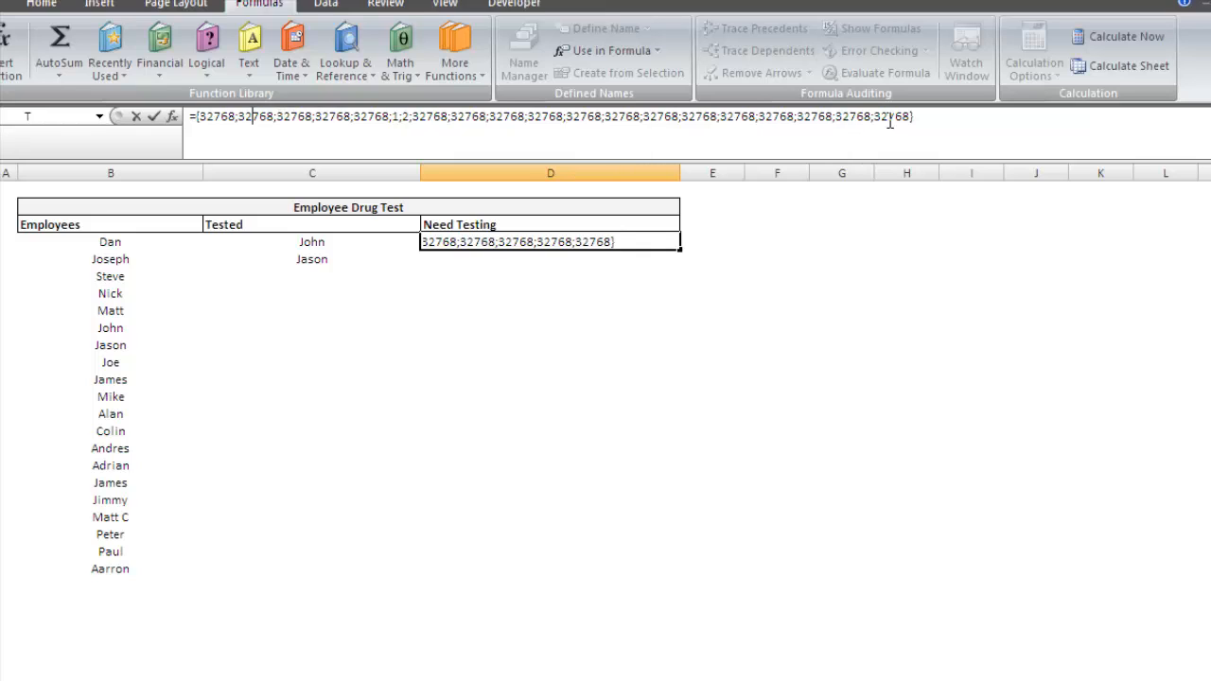
mouse_move(753, 91)
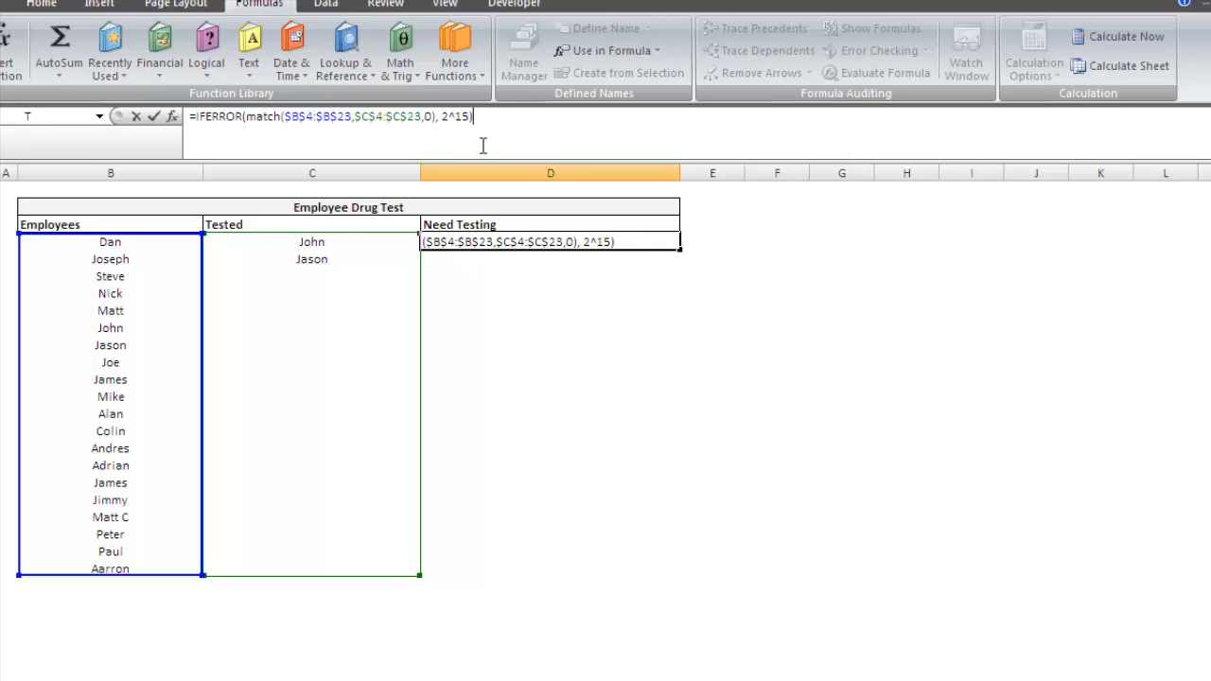
- Subtract ROW($B$4:$B$23), wrap everything in LARGE with ROWS($D$4:D4), and commit to show 32764
type("-")
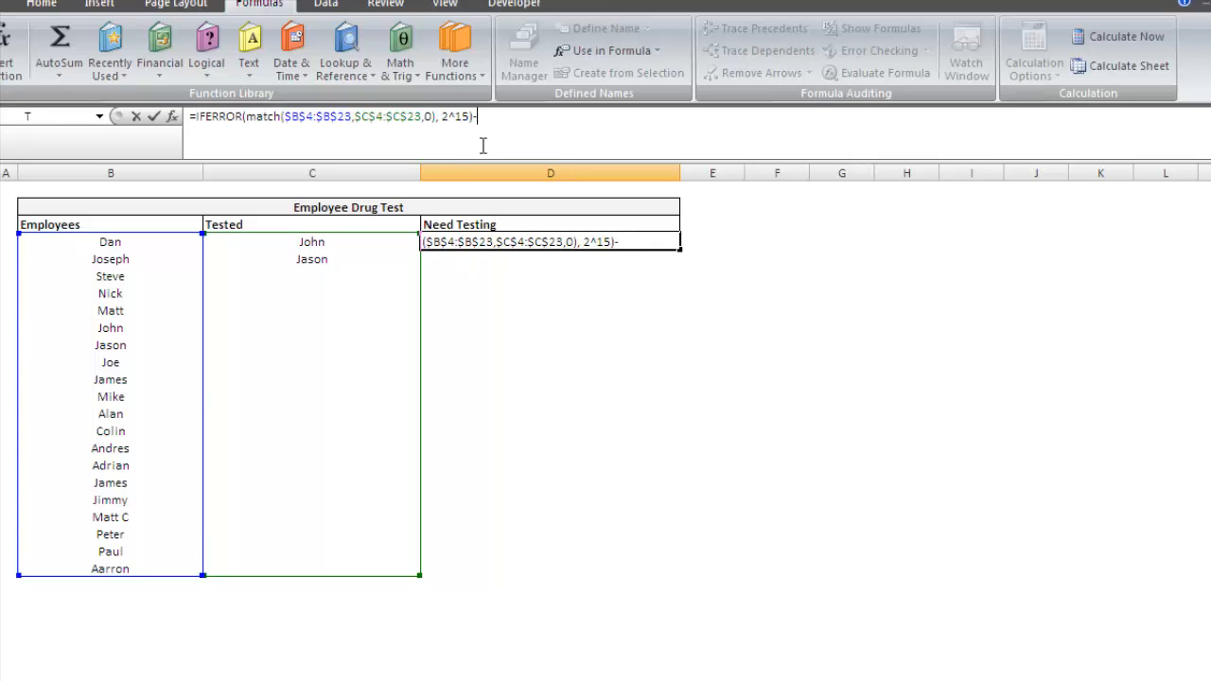
type("Row($B$4:$B$23),")
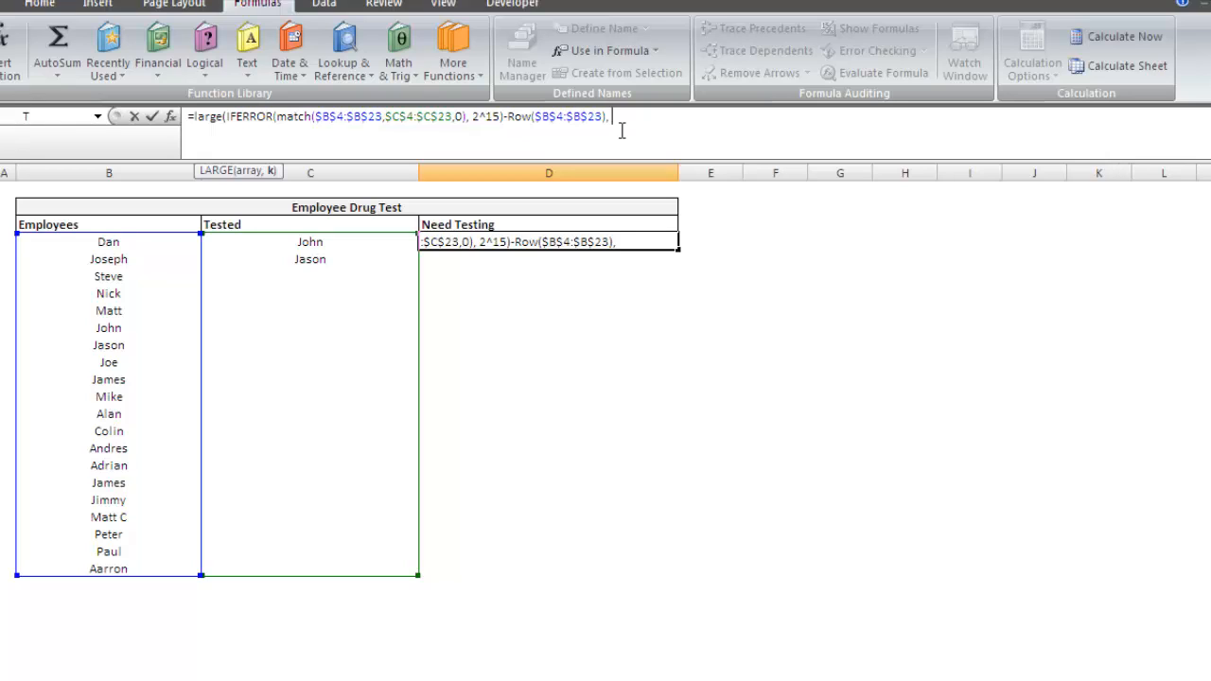
type("rows(")
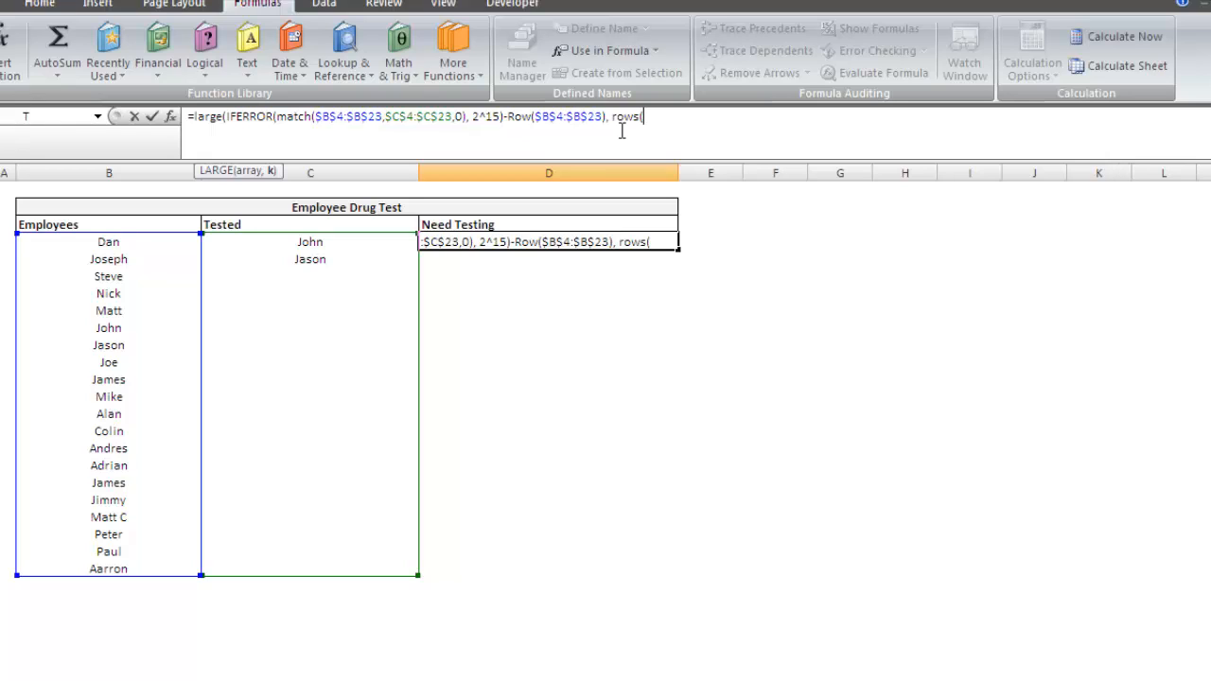
type("d")
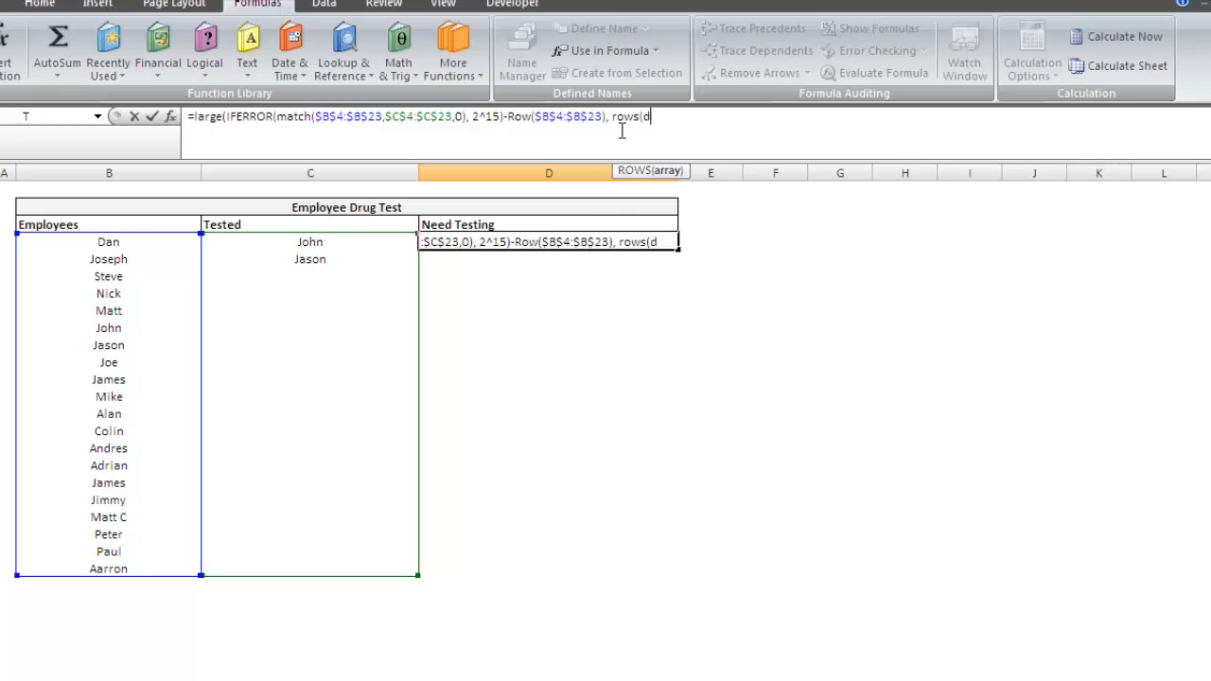
type("4:d4")
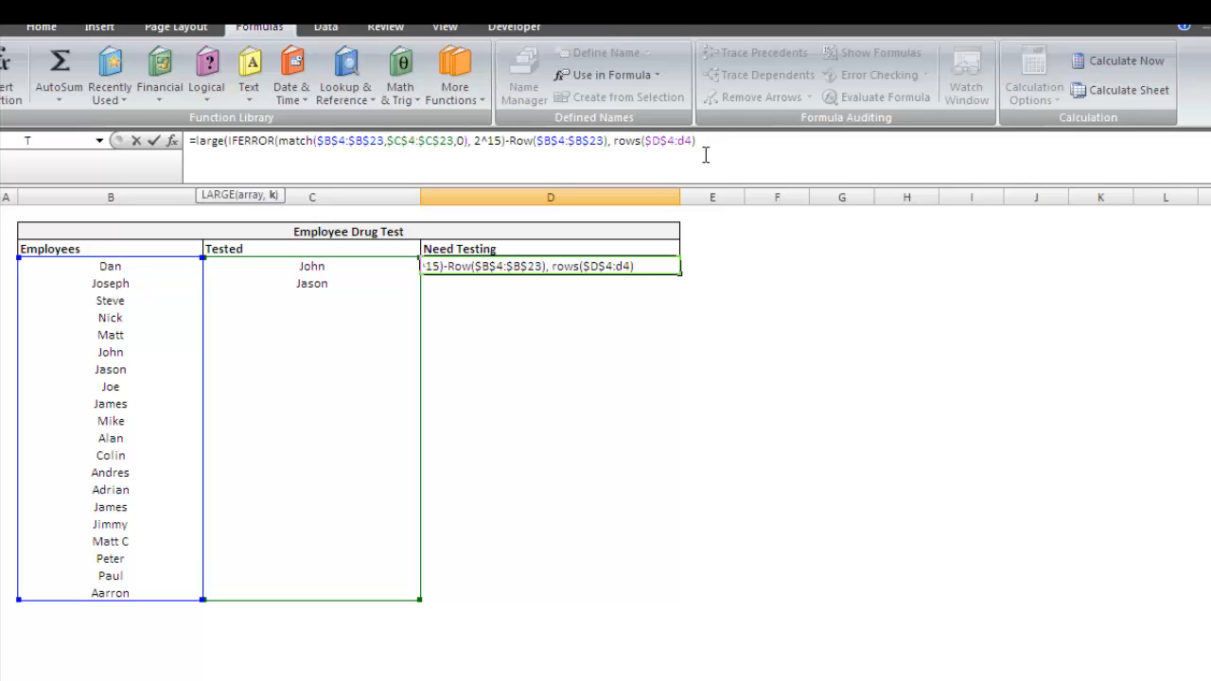
type(")}")
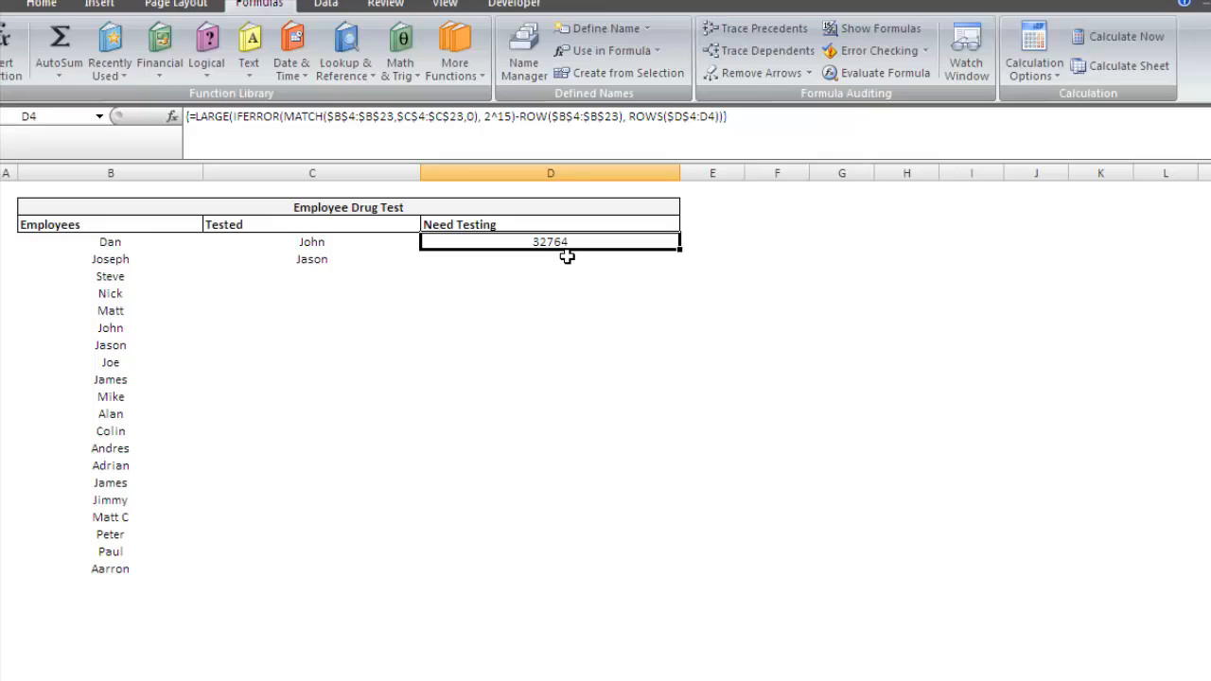
mouse_move(566, 248)
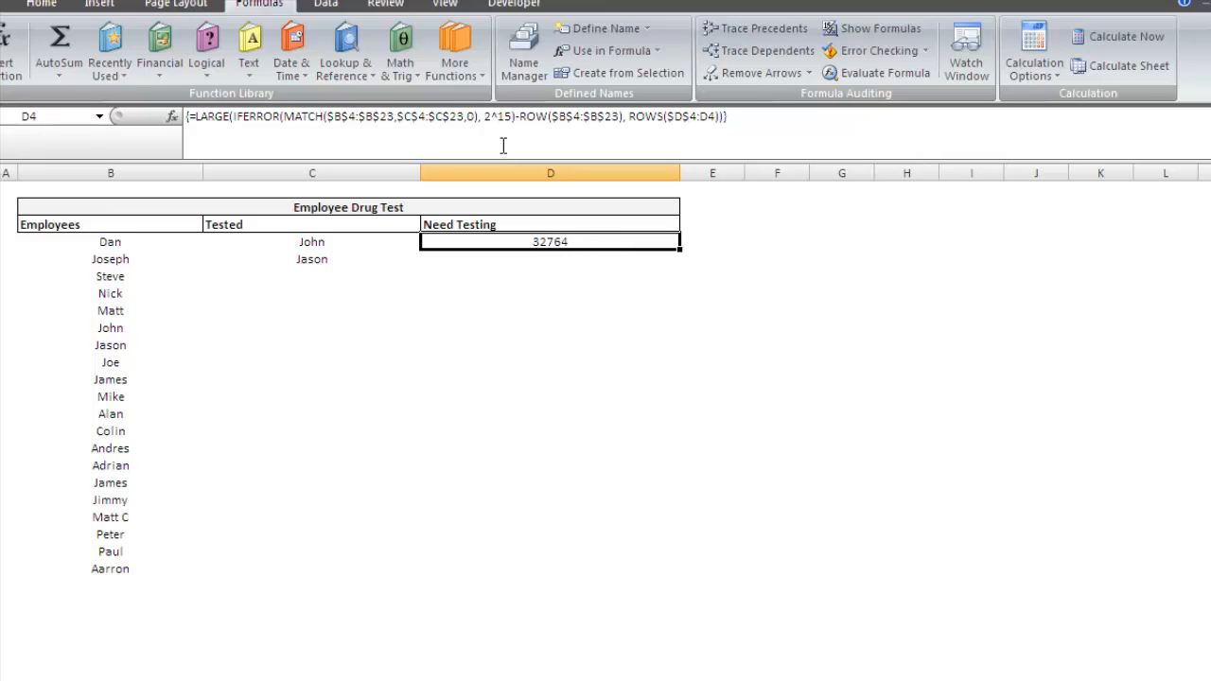
mouse_move(540, 255)
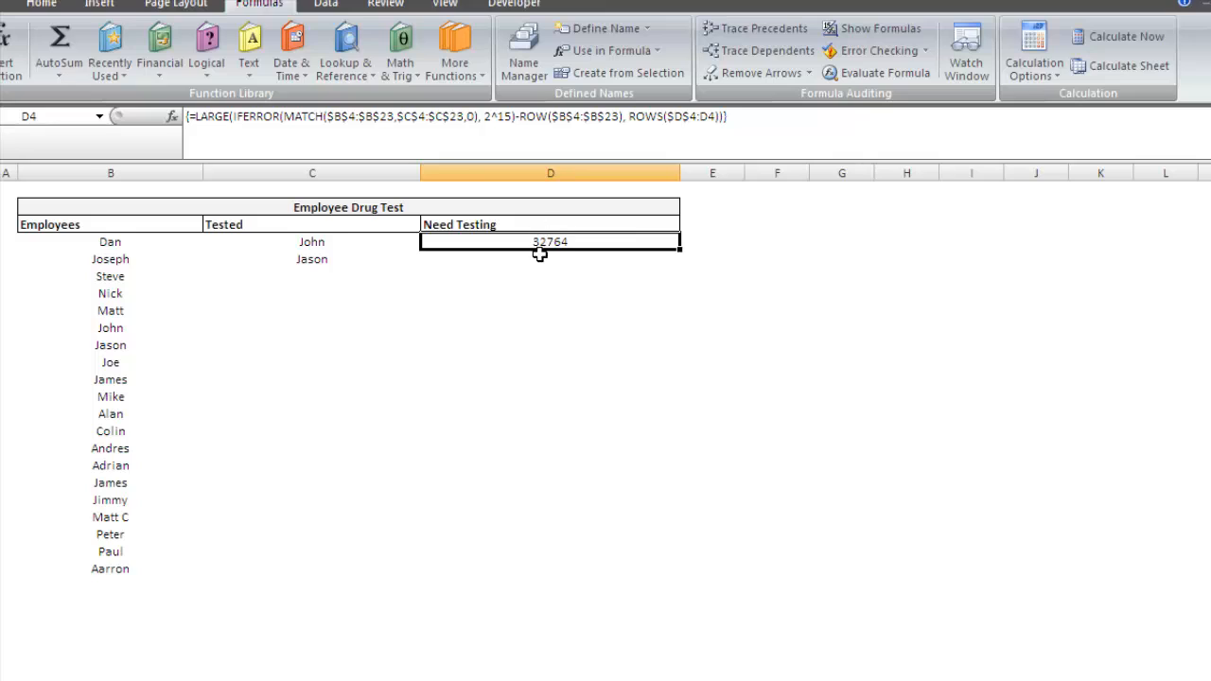
mouse_move(157, 277)
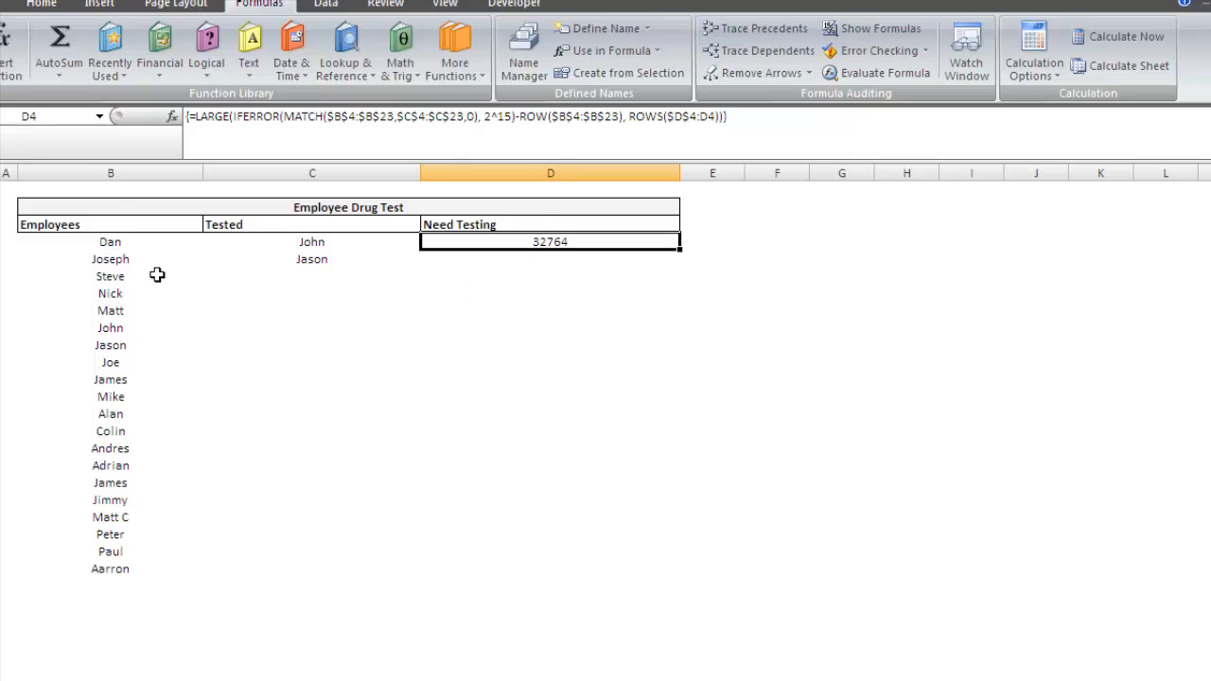
mouse_move(106, 252)
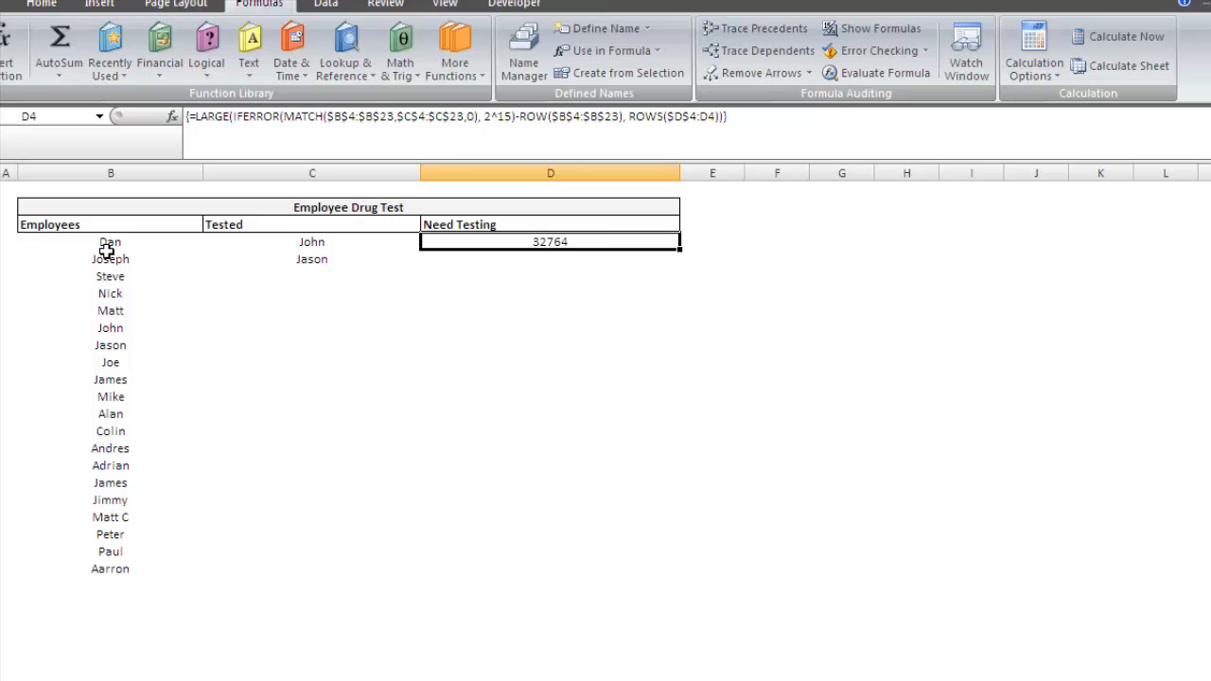
- Divide the row term by 100 instead of 12 so D4 reads 32767.96
double_click(548, 242)
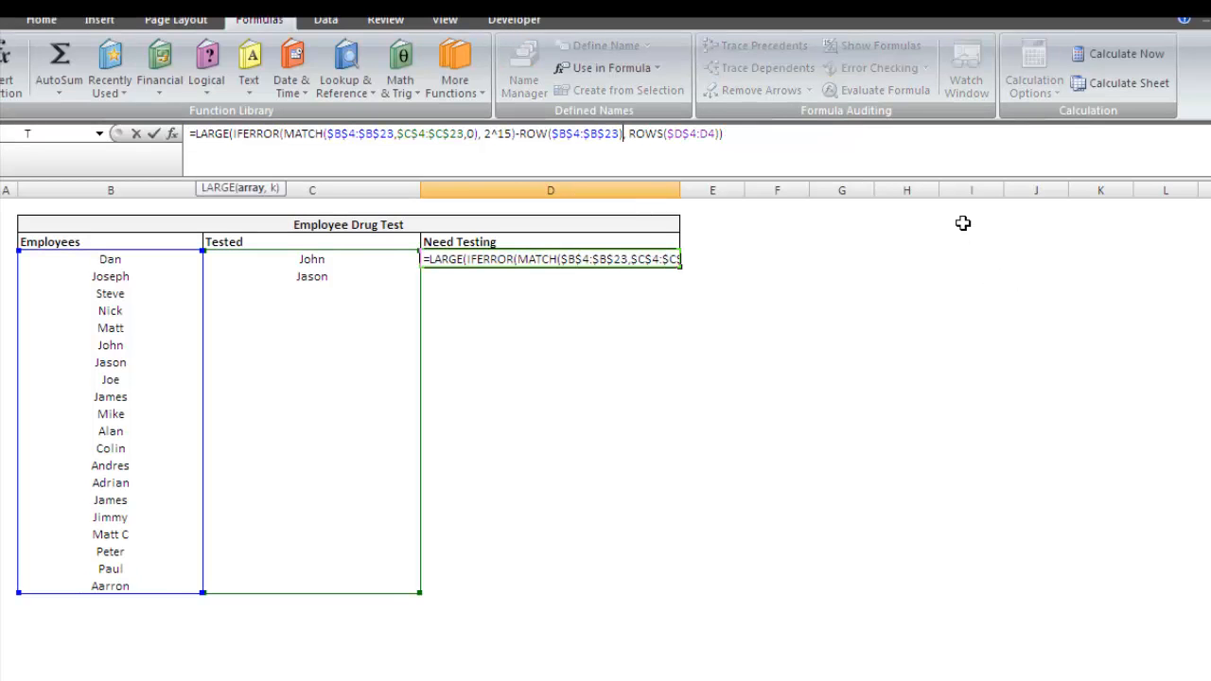
type("/12")
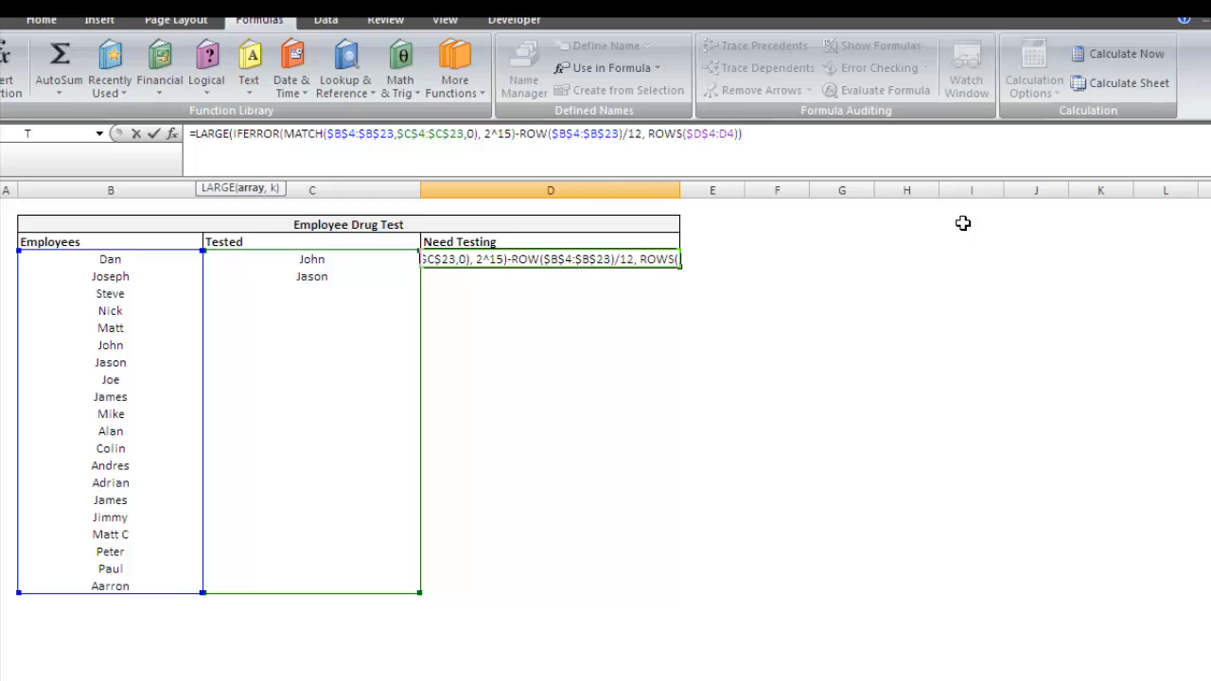
type("100")
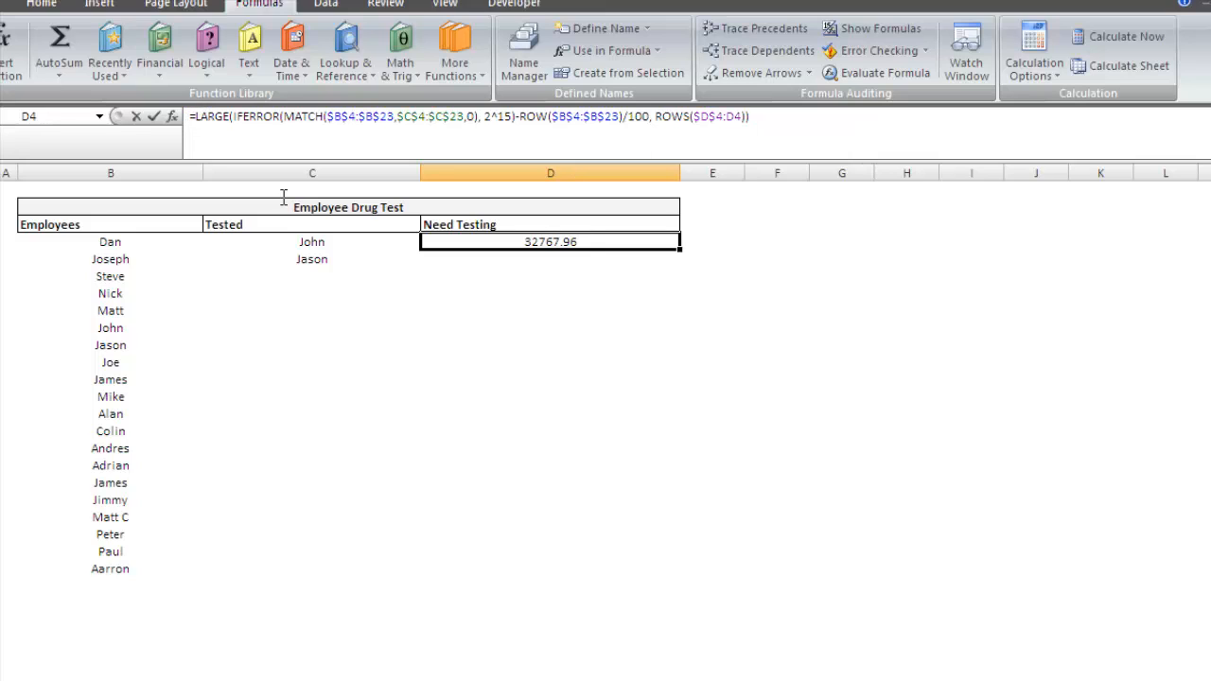
- Wrap LARGE in an outer MATCH using the copied IFERROR position array and exact match 0
double_click(551, 242)
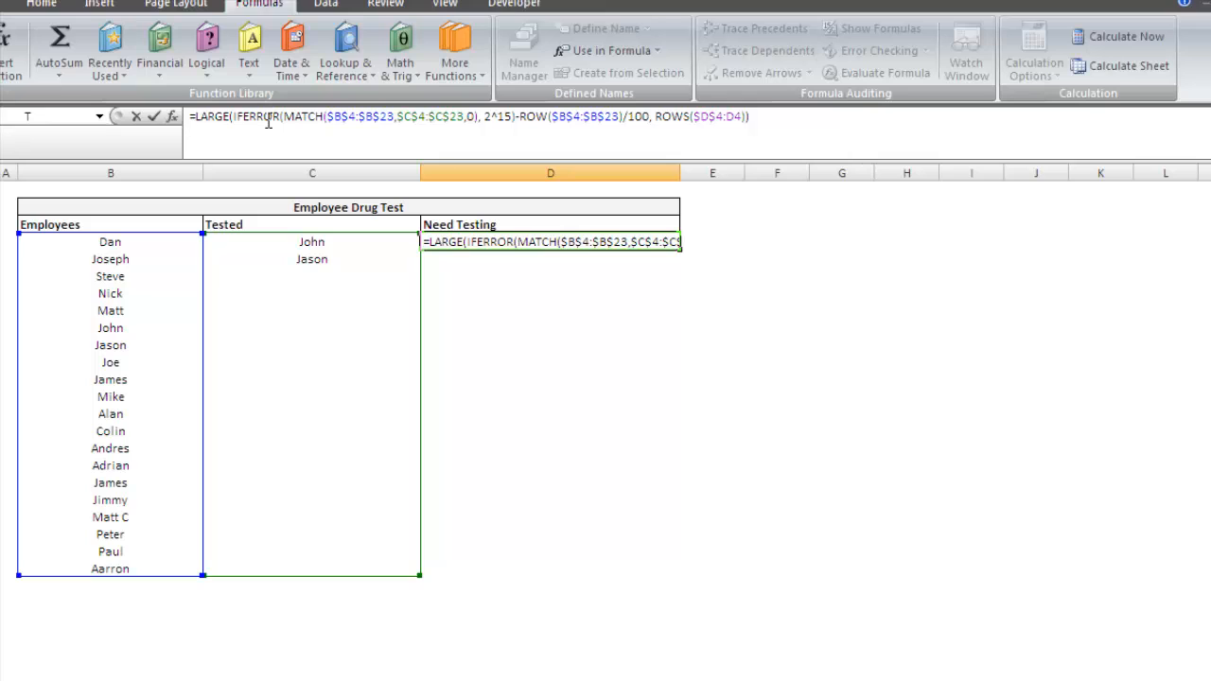
type("match(")
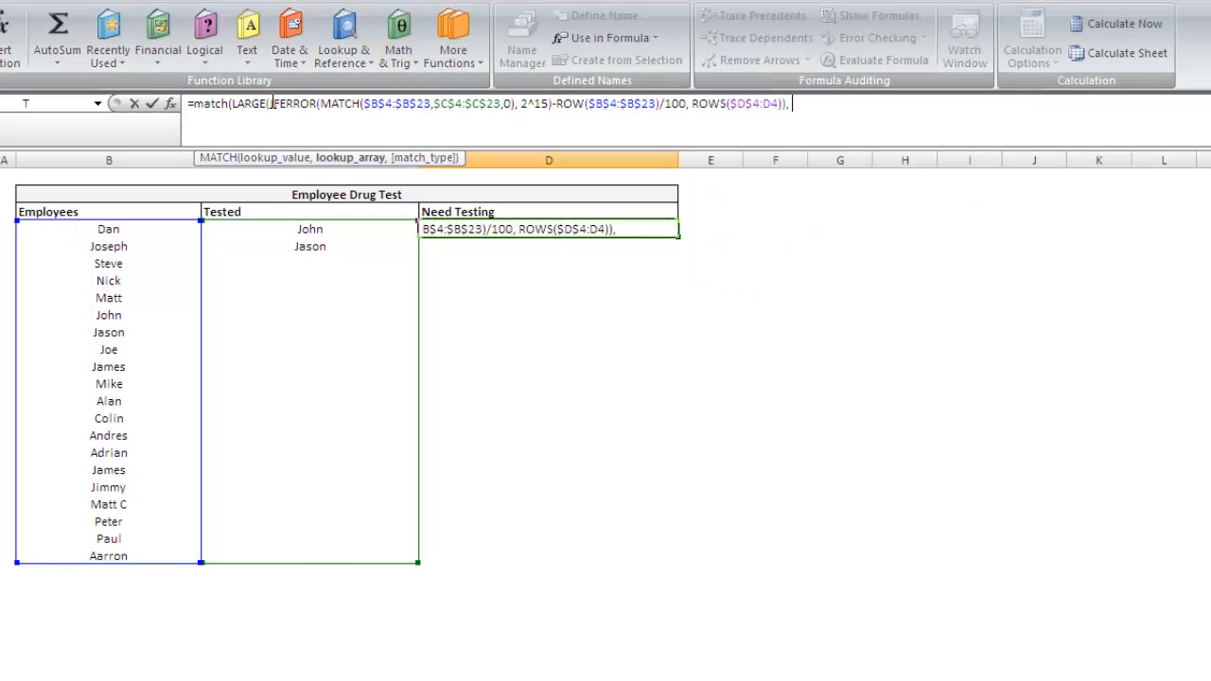
left_click_drag(275, 102, 507, 102)
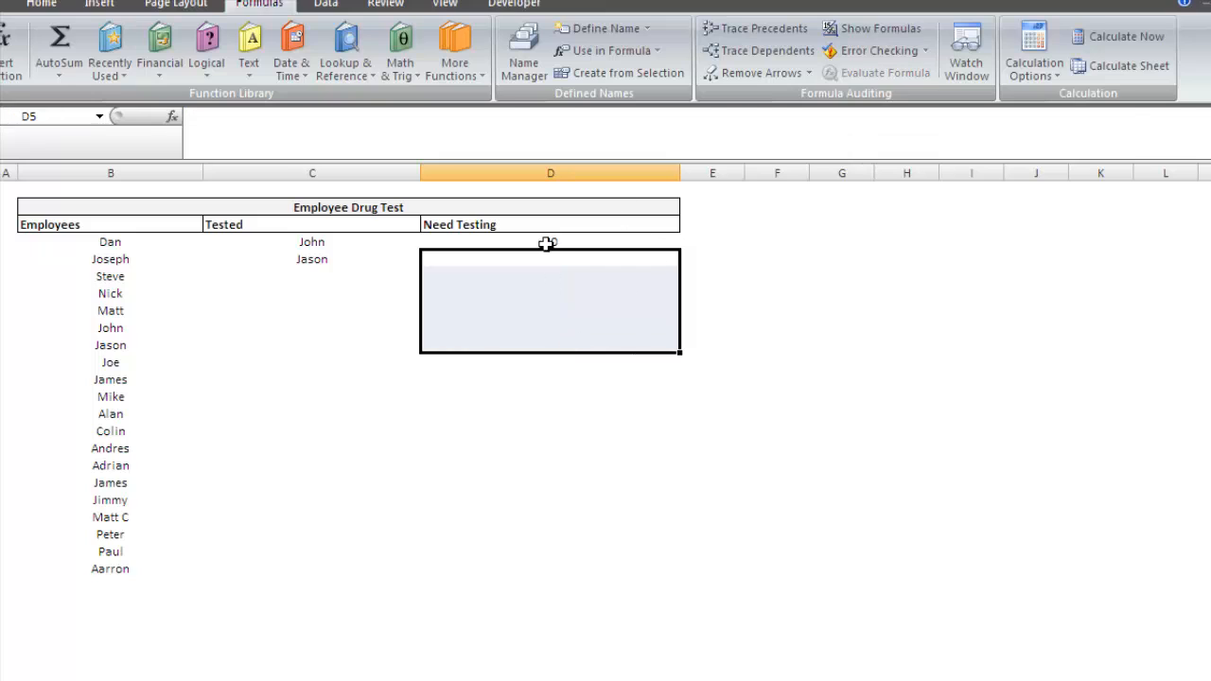
left_click(550, 242)
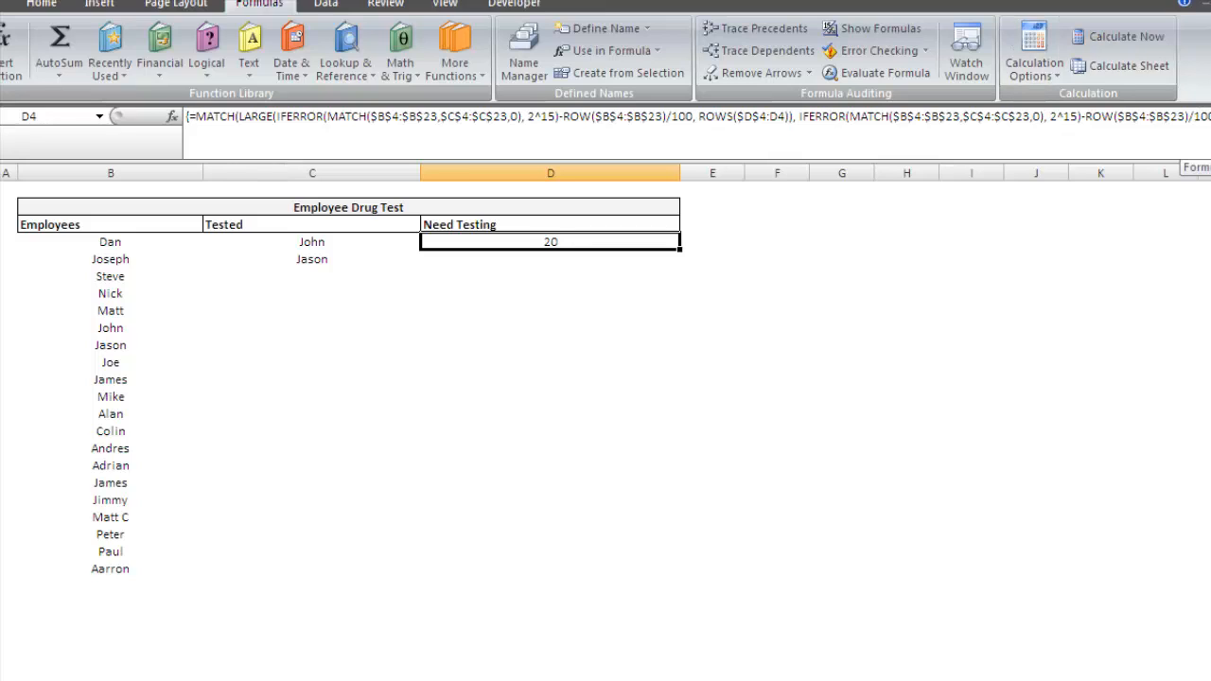
double_click(550, 243)
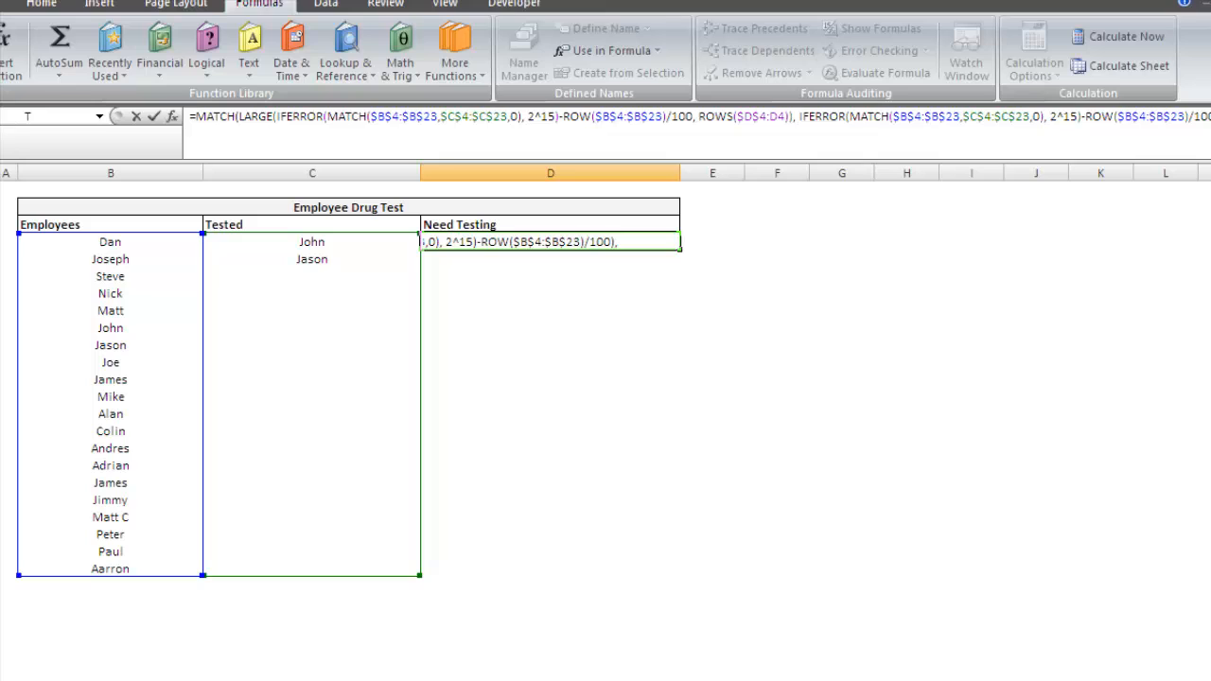
type("0")
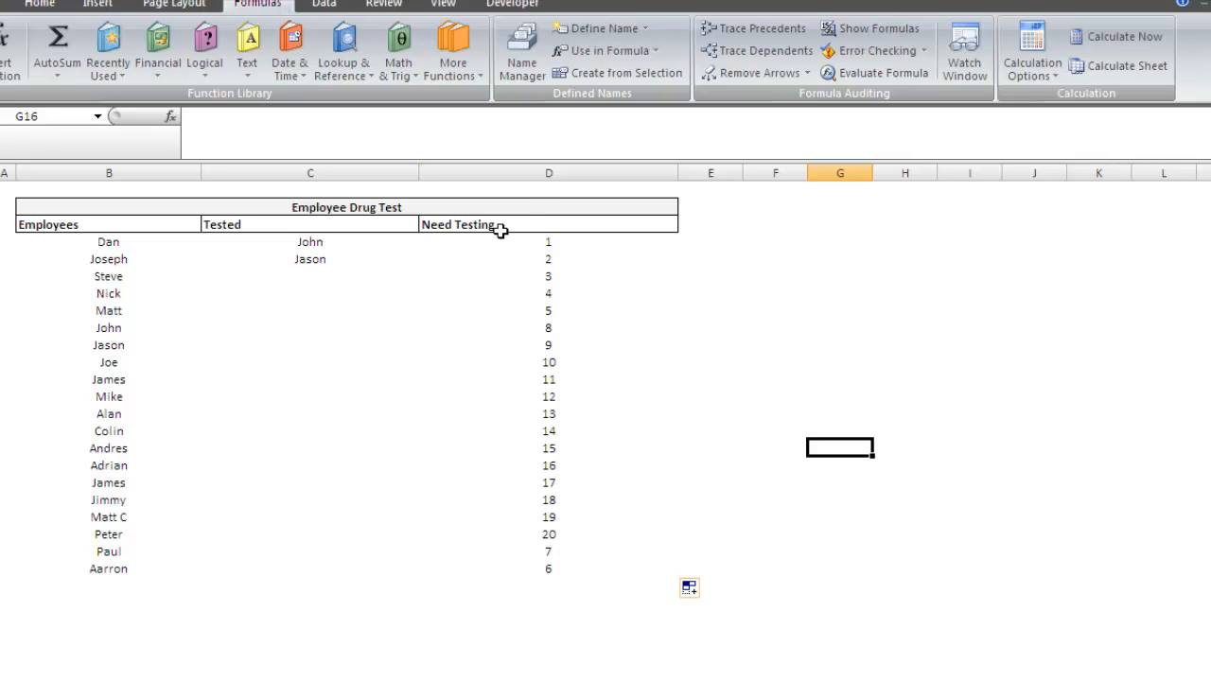
- Check D4's array-entered MATCH formula giving positions 1–5, 8–20, then 7 and 6
left_click(549, 243)
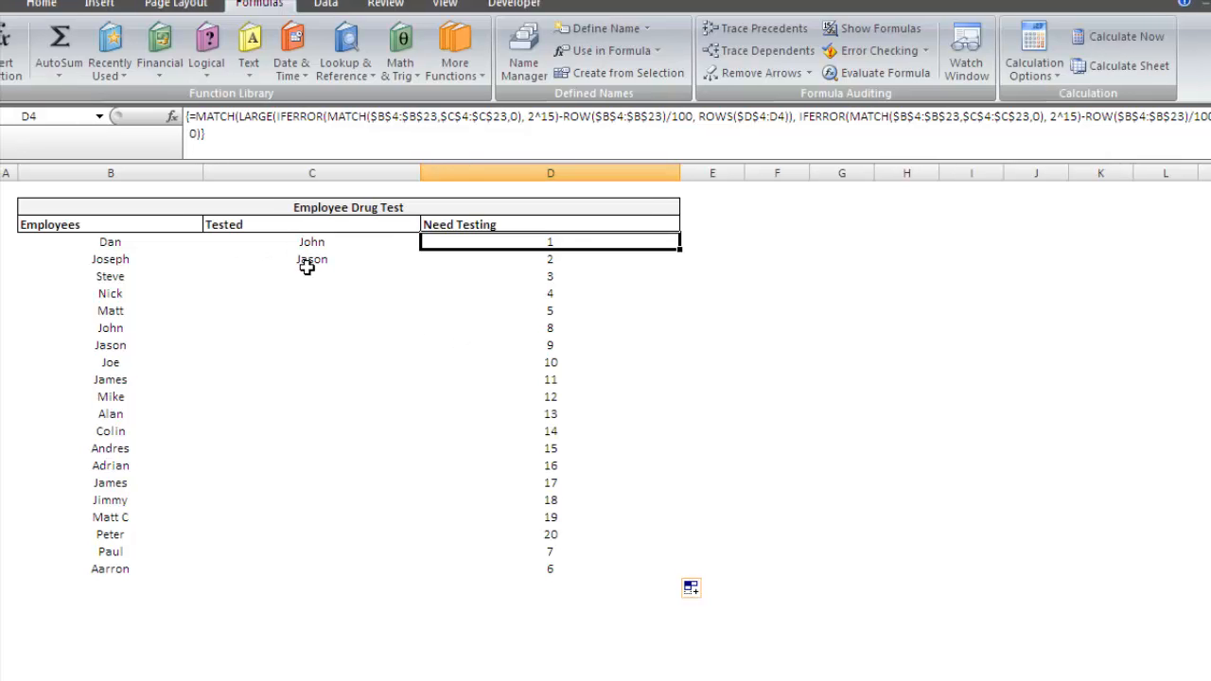
mouse_move(596, 242)
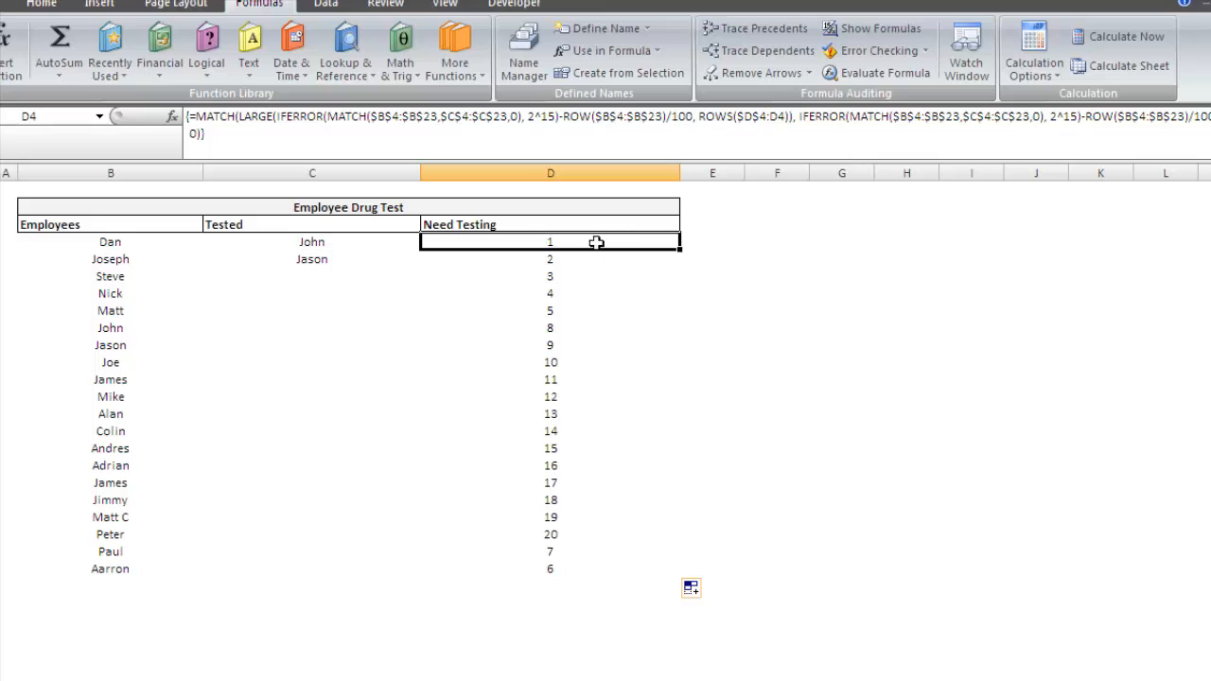
mouse_move(238, 265)
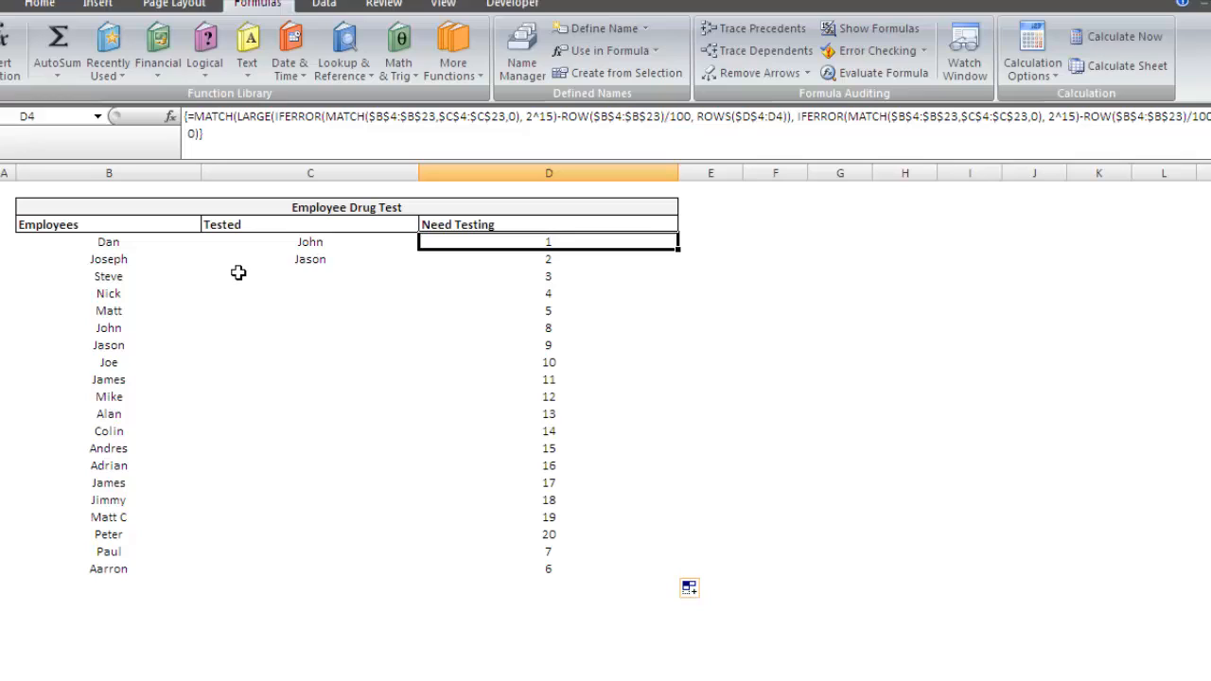
mouse_move(523, 553)
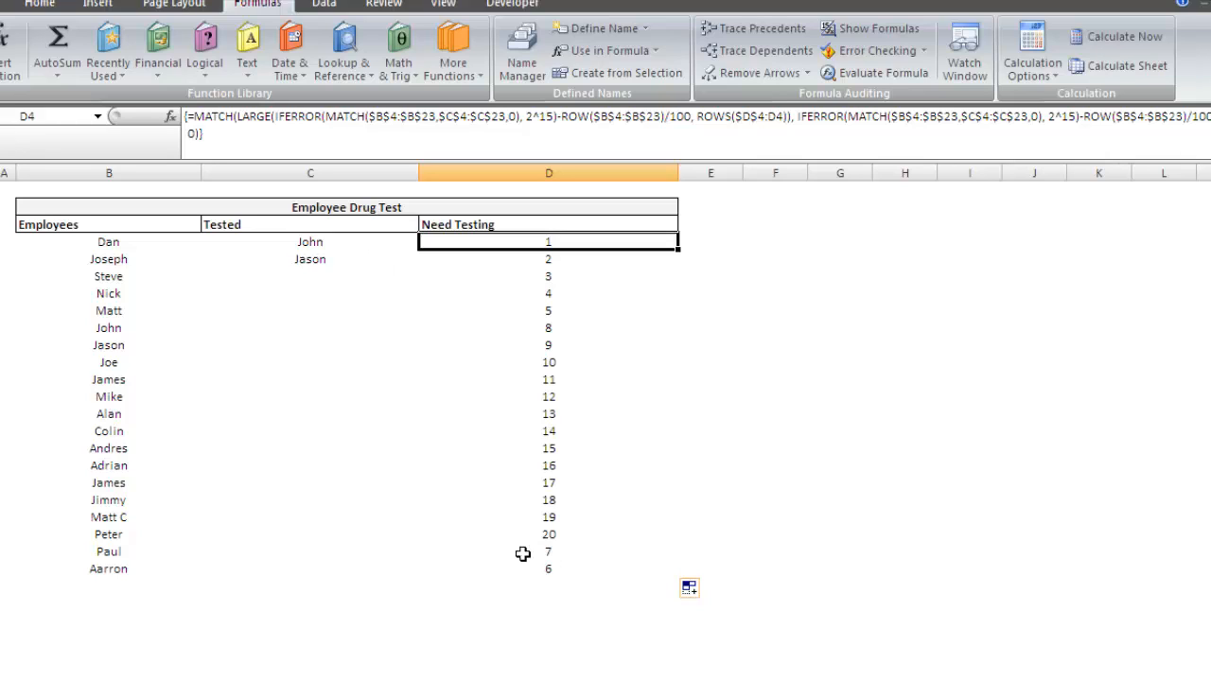
mouse_move(575, 254)
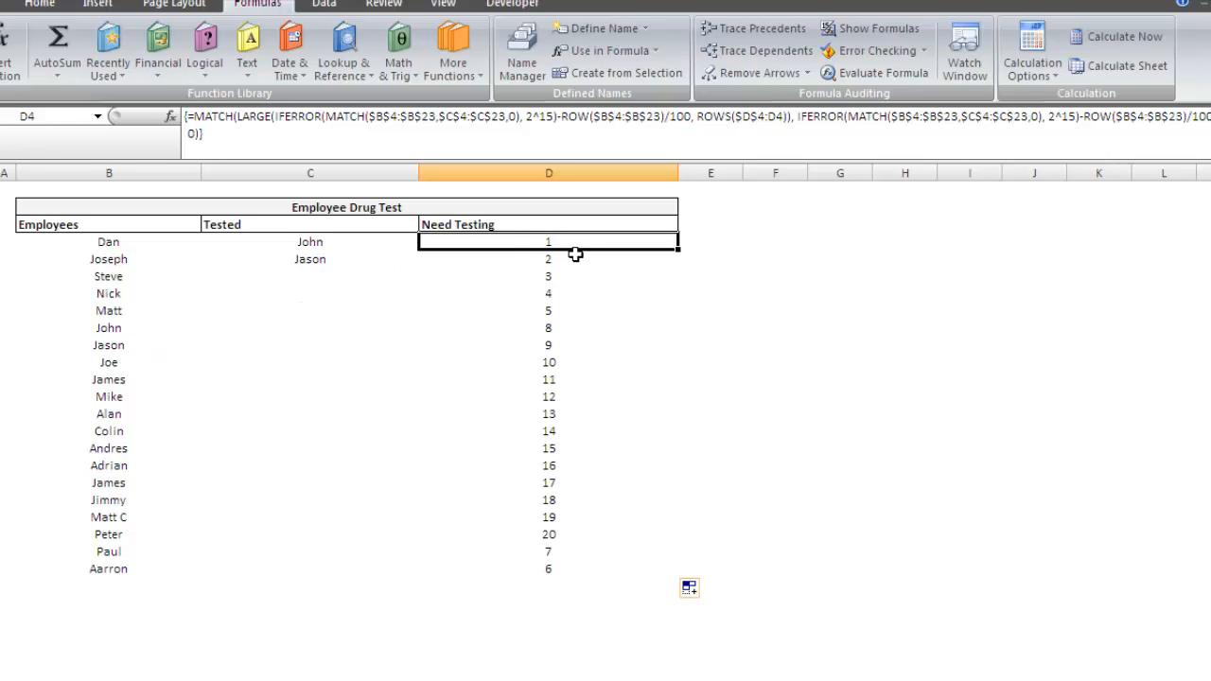
mouse_move(311, 144)
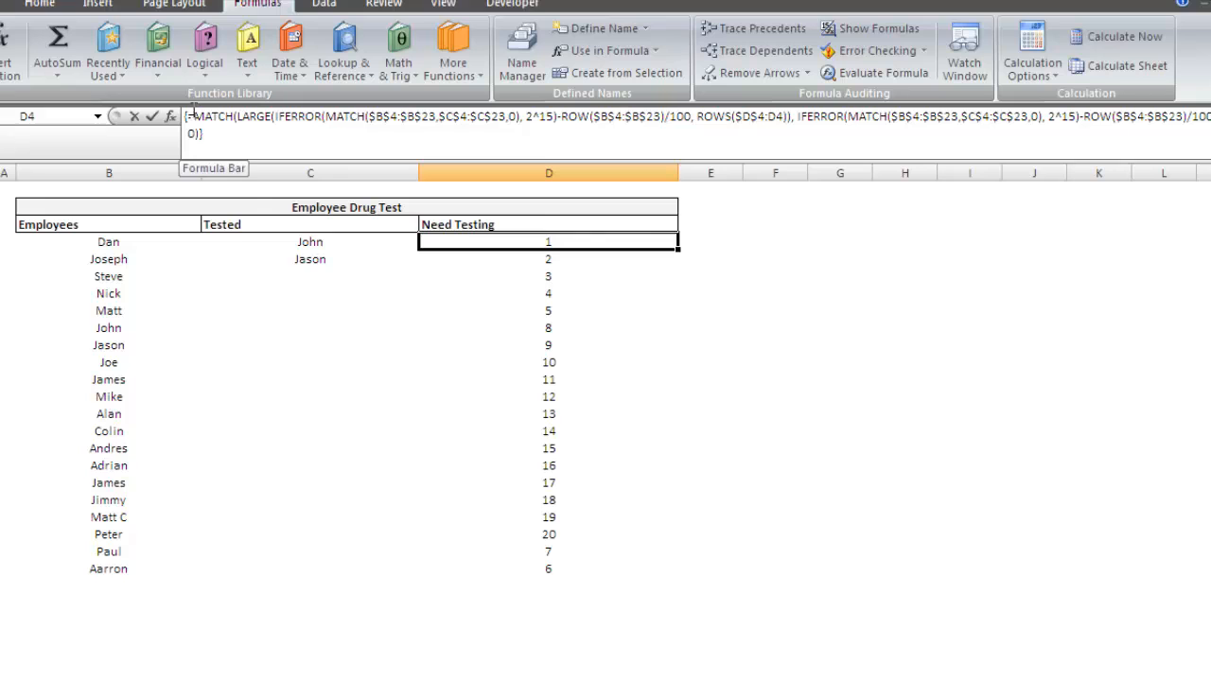
- Wrap the formula in INDEX($B$4:$B$23,…) so Need Testing lists names ending Jason, John
double_click(549, 242)
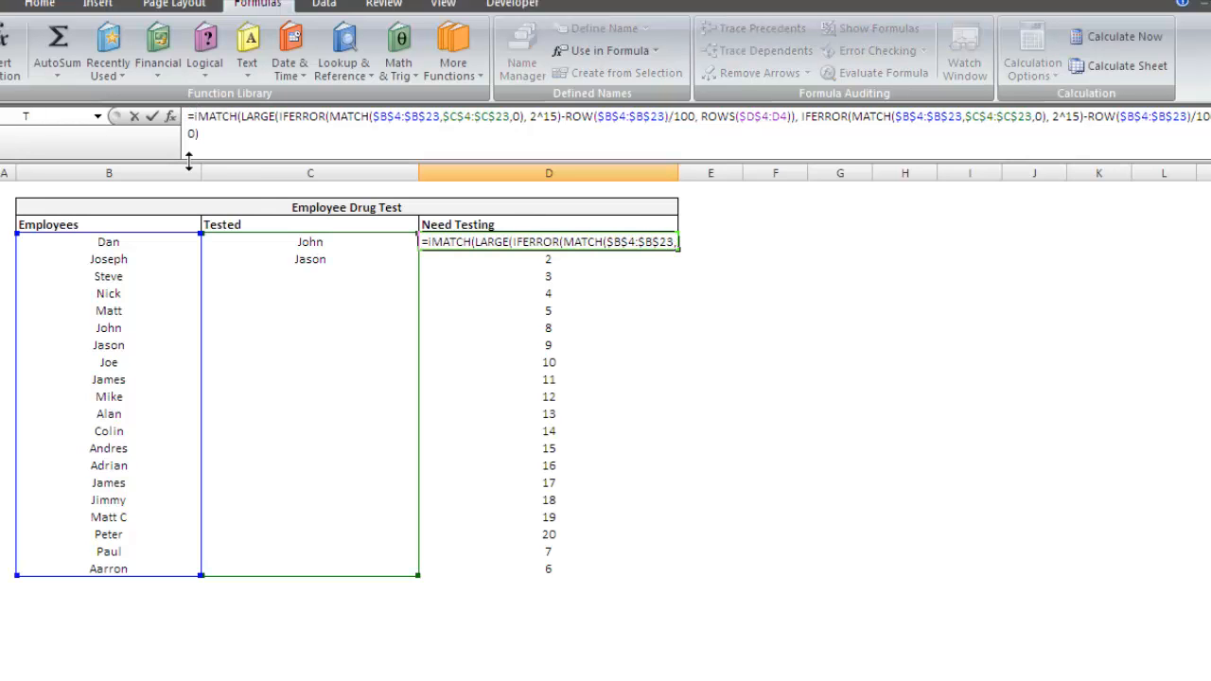
type("index(B4")
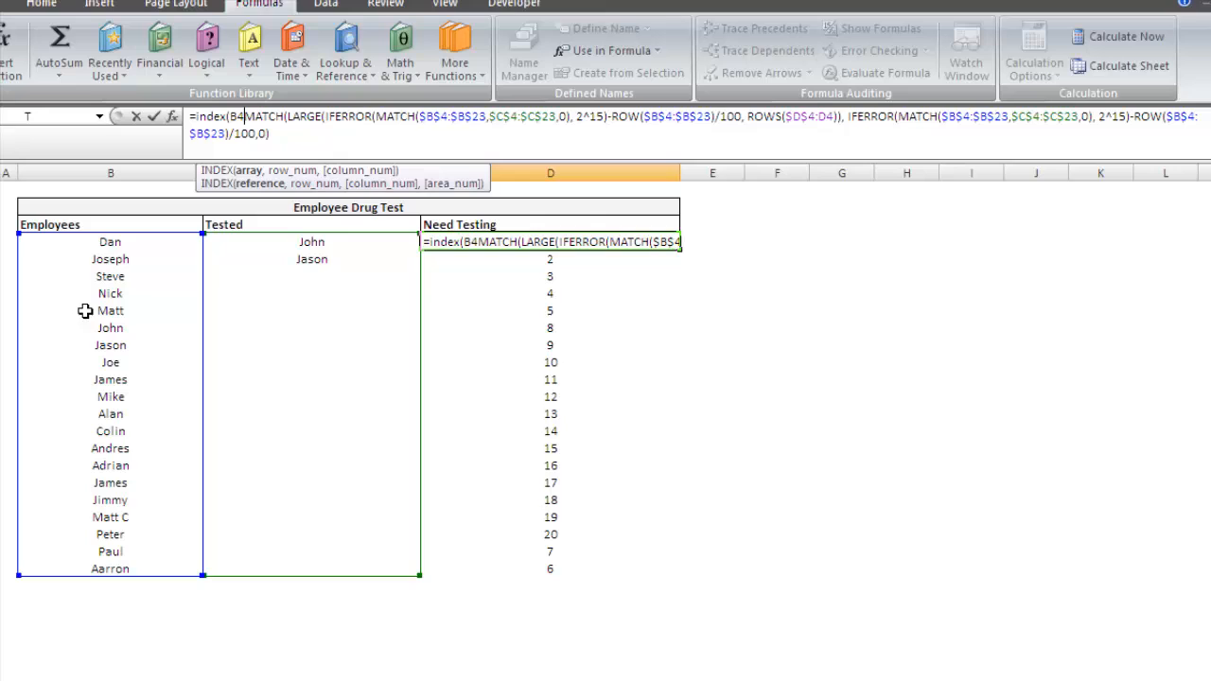
left_click_drag(110, 243, 109, 568)
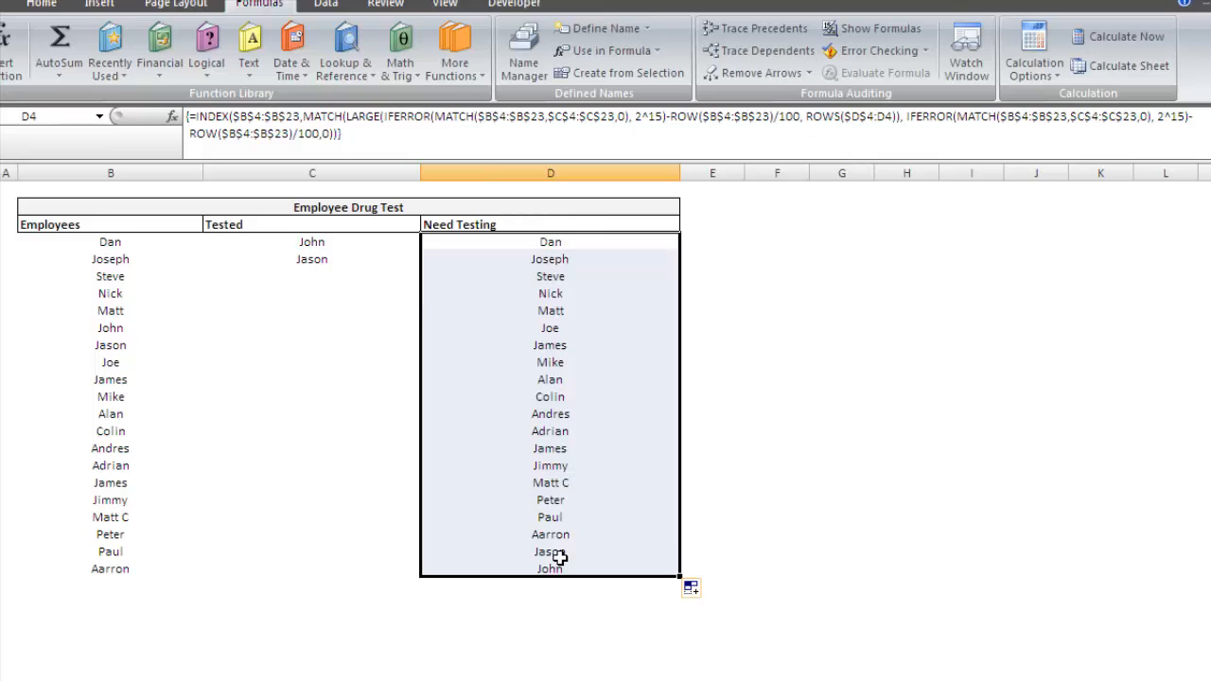
mouse_move(297, 223)
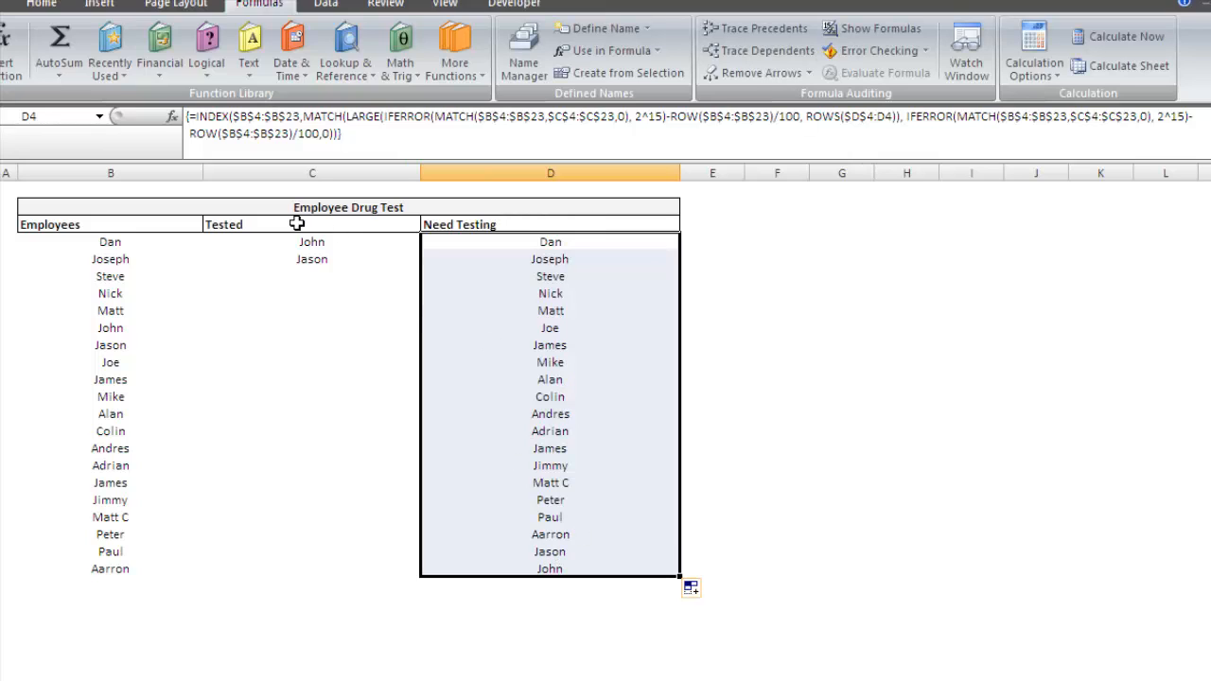
mouse_move(560, 273)
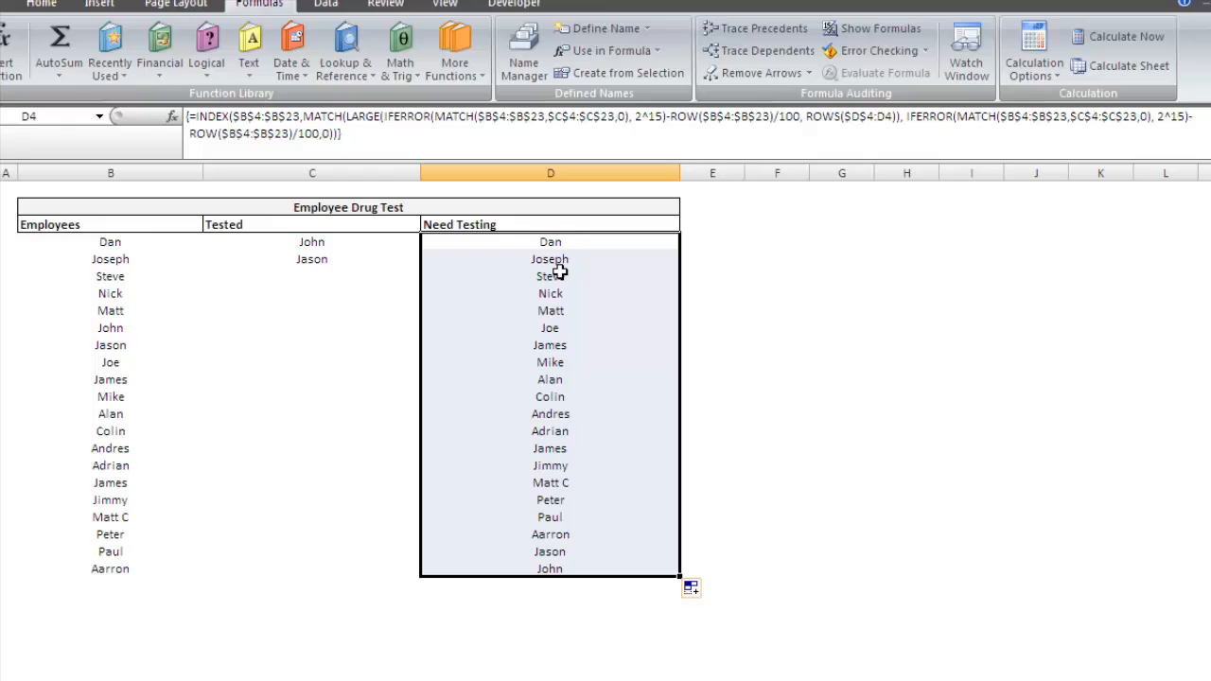
mouse_move(556, 244)
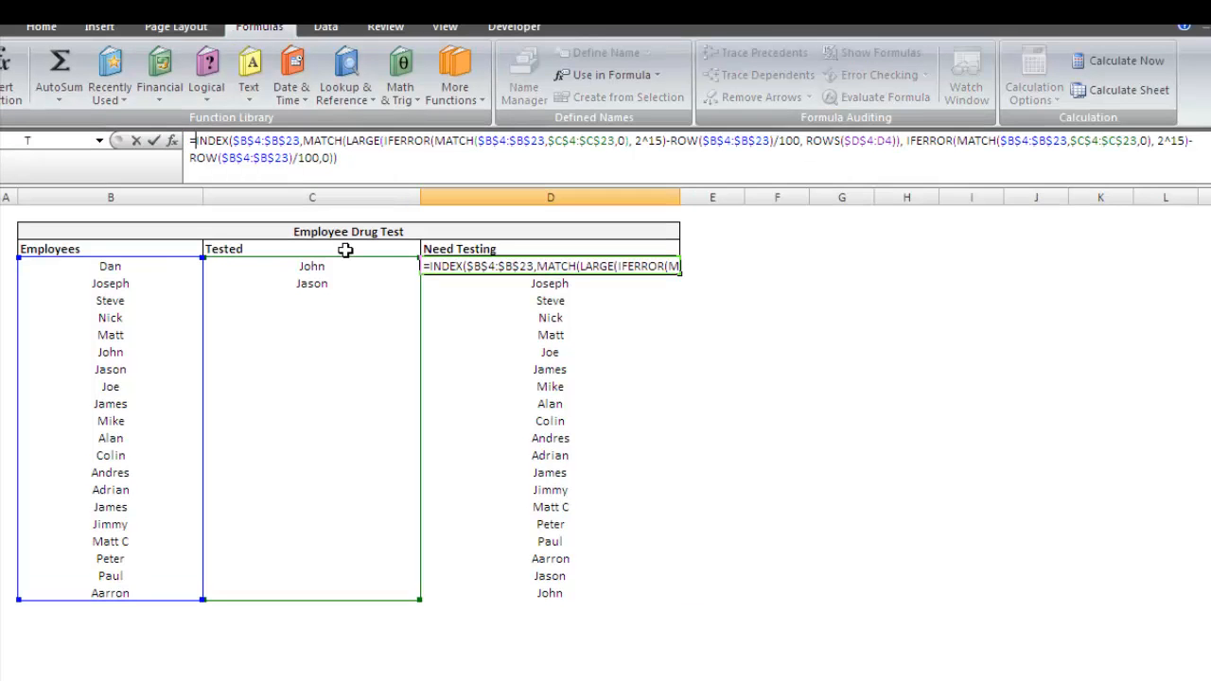
- Add an IF(OR($C$4:$C$23=…),"",…) wrapper blanking tested names so the list ends at Aarron
type("if(or($C$4:$C$23")
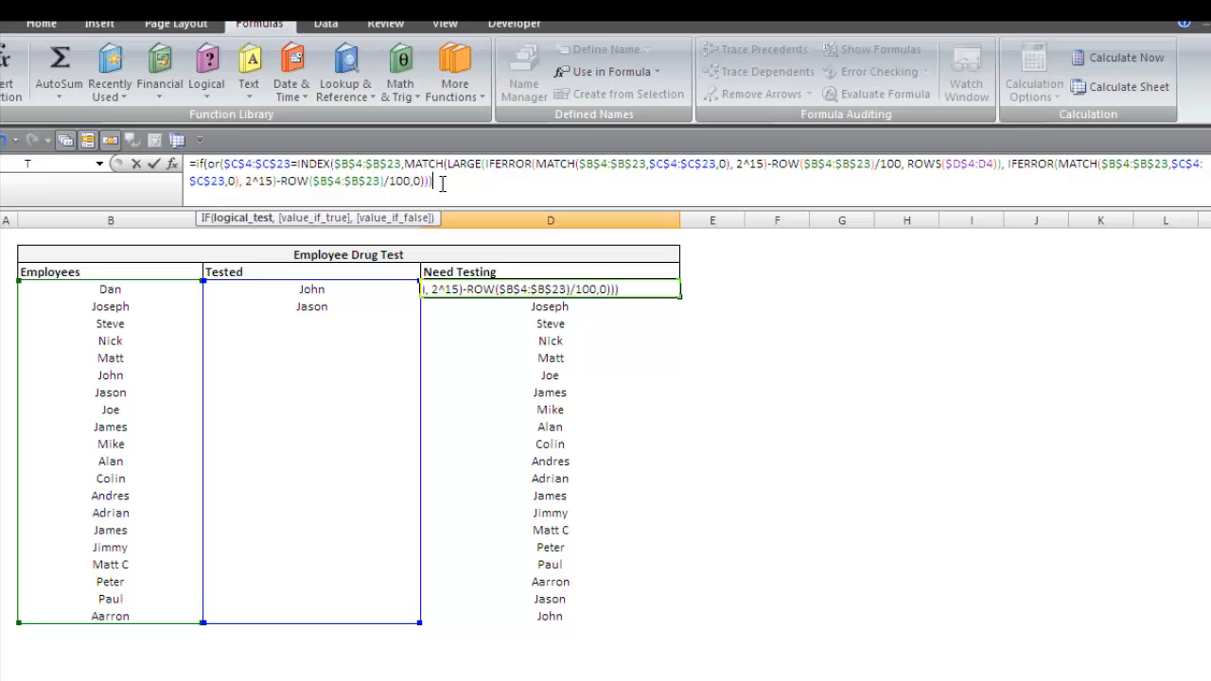
type(",\"\"")
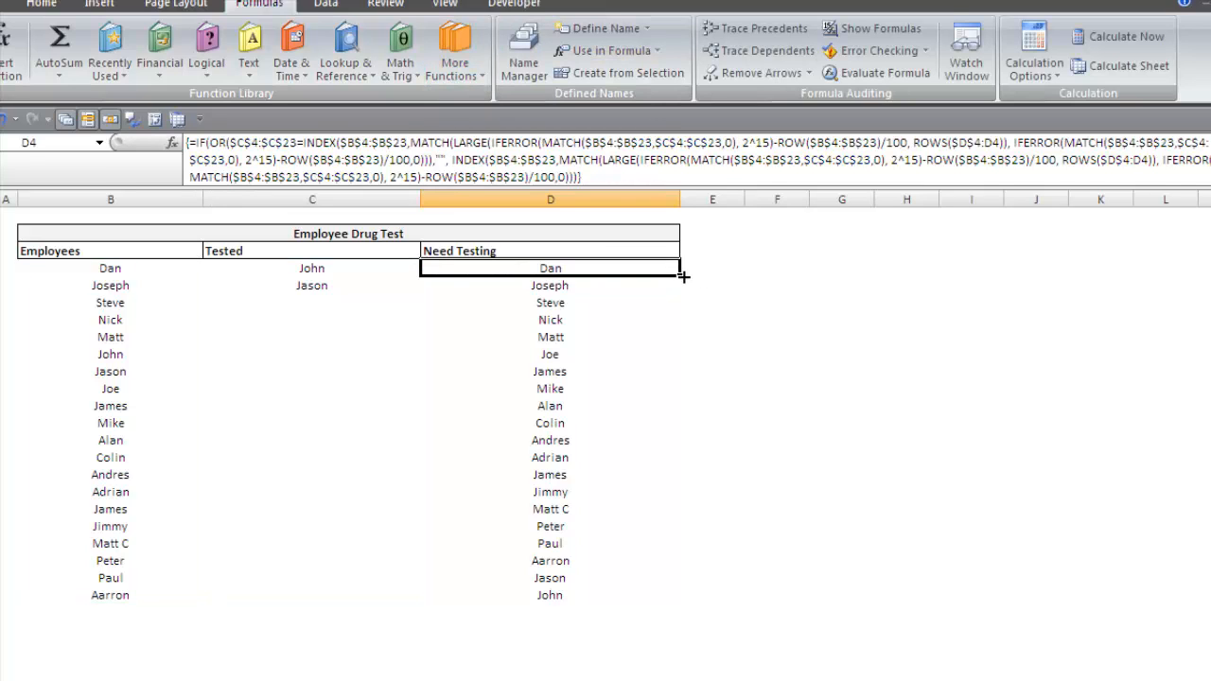
left_click(776, 405)
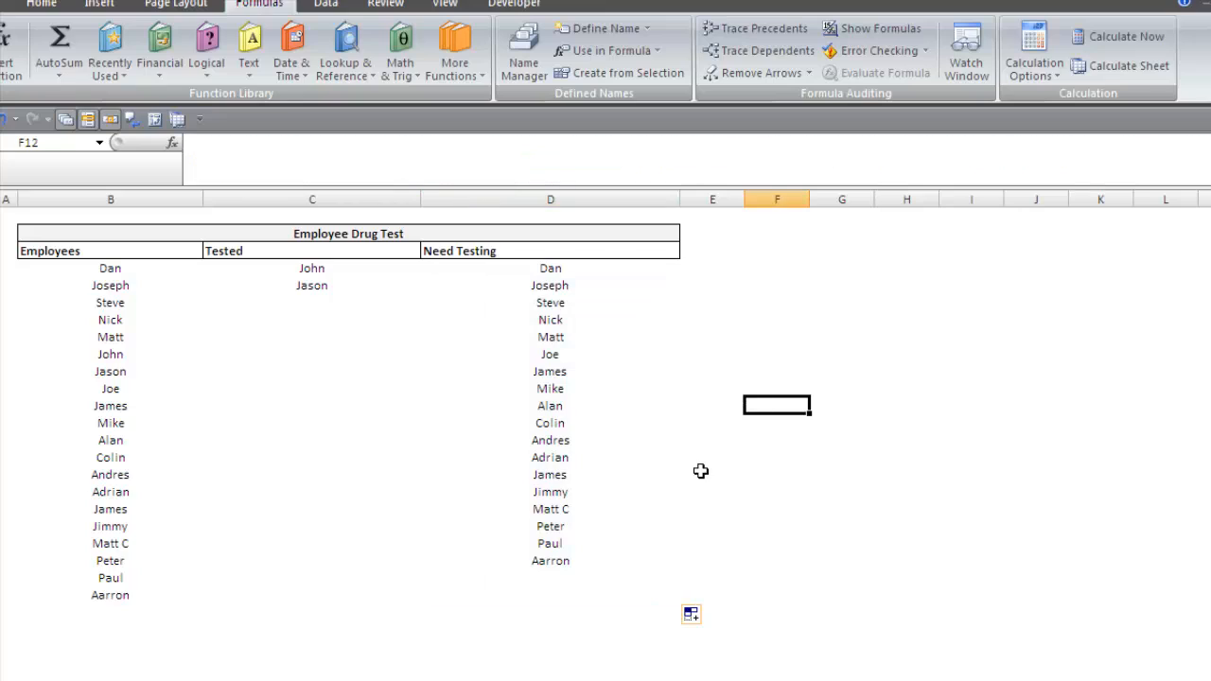
mouse_move(110, 356)
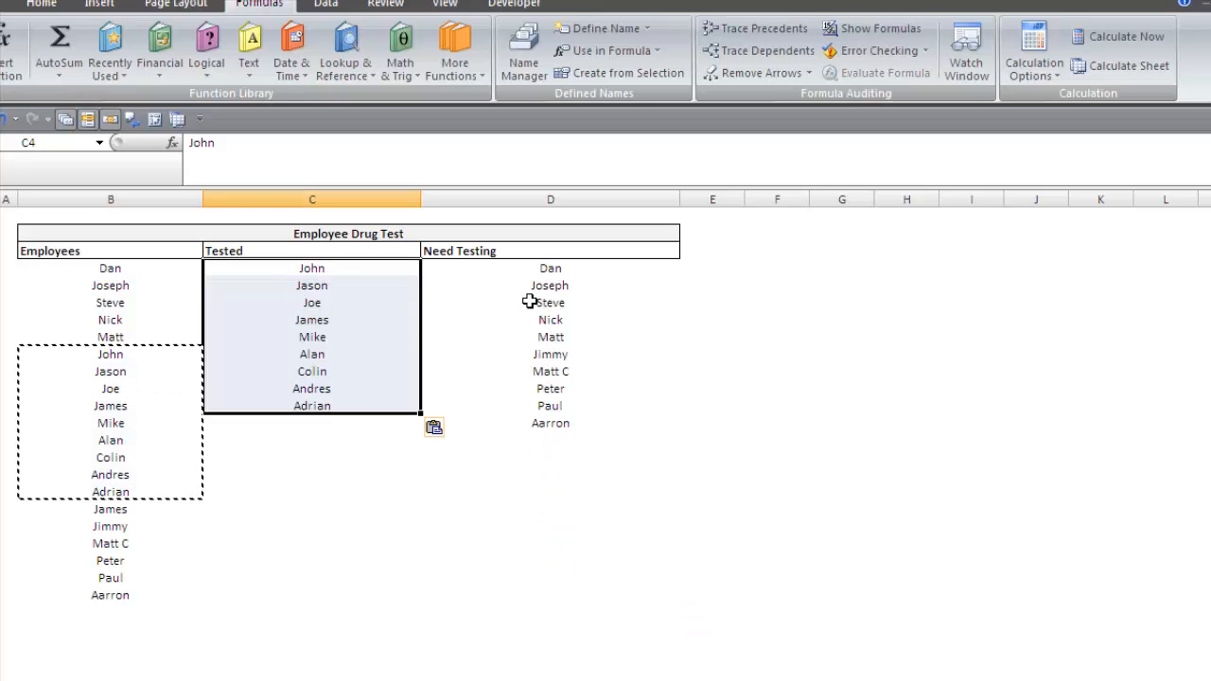
mouse_move(602, 355)
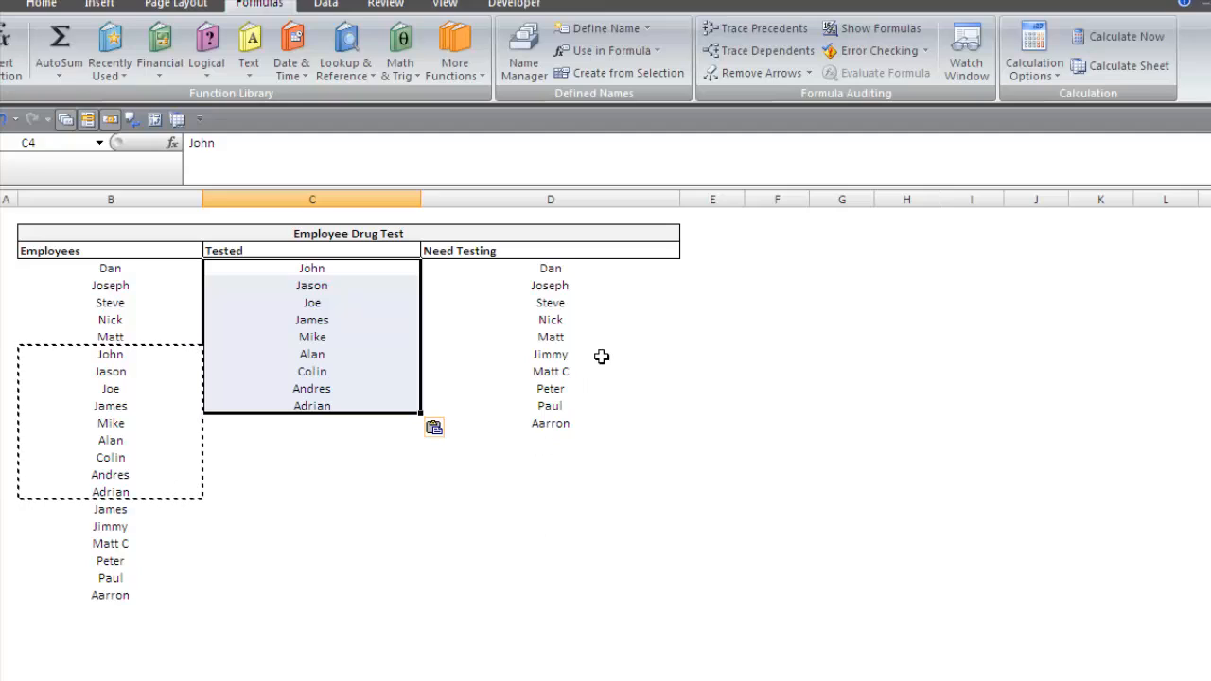